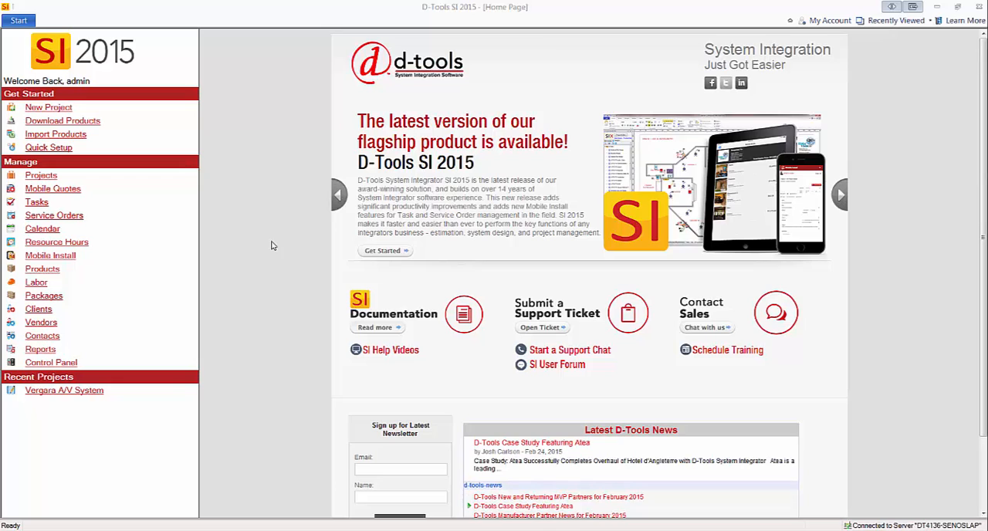
mouse_move(260, 222)
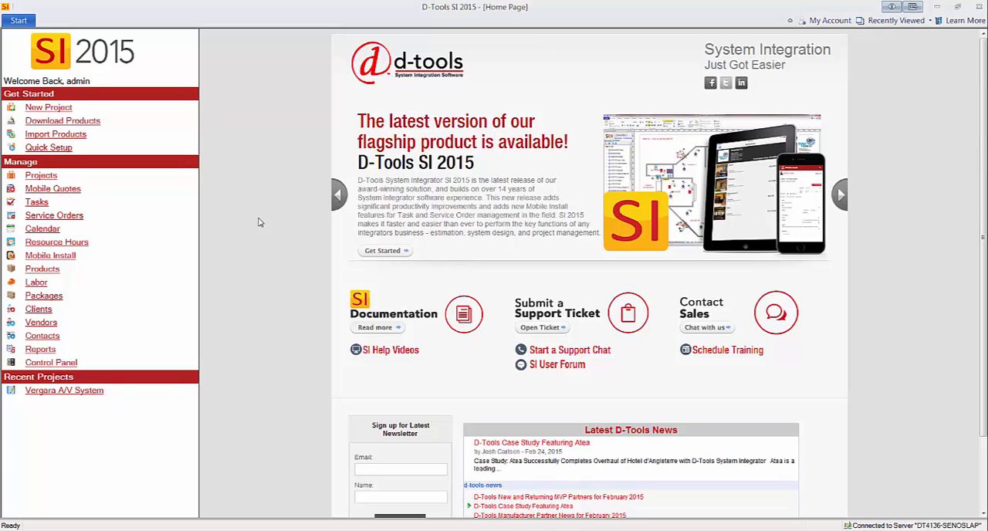
mouse_move(254, 181)
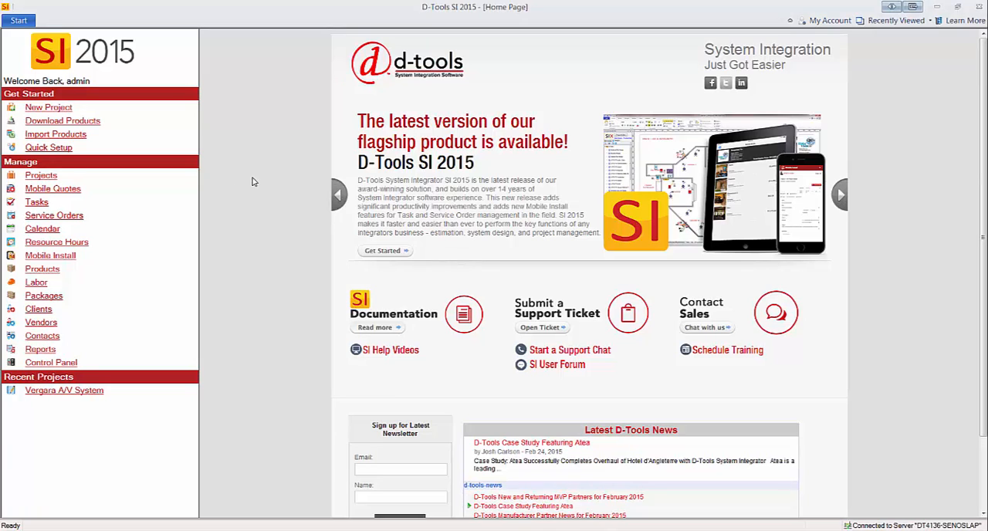
- Open the Projects list for the Vergara A/V System and start a new Visio drawing
left_click(19, 20)
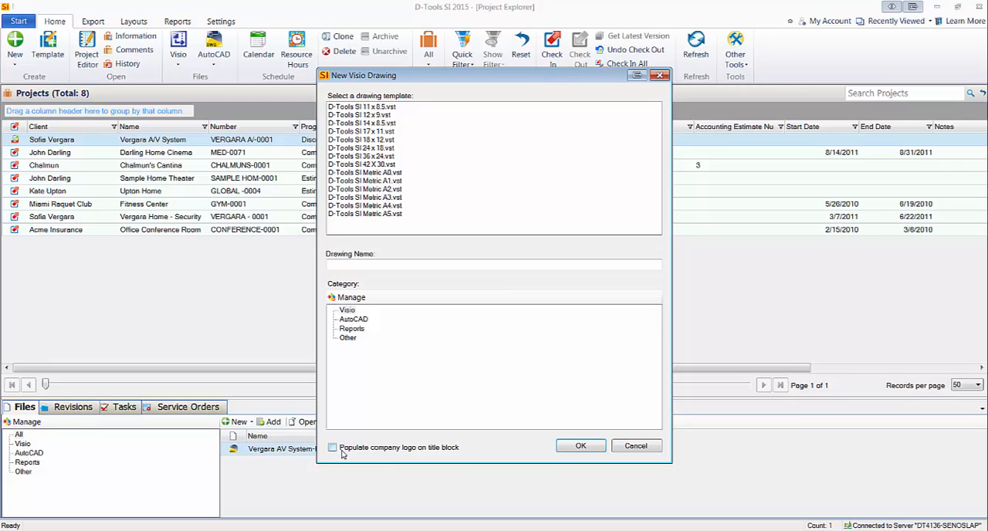
- Create Vergara AV System-1 from D-Tools SI 17 x 11.vst with the company logo populated
left_click(333, 448)
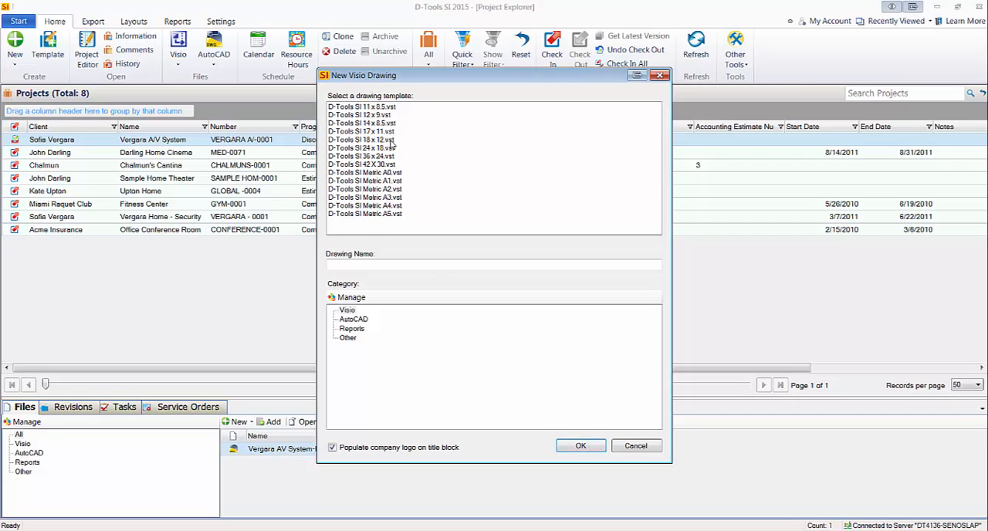
left_click(365, 131)
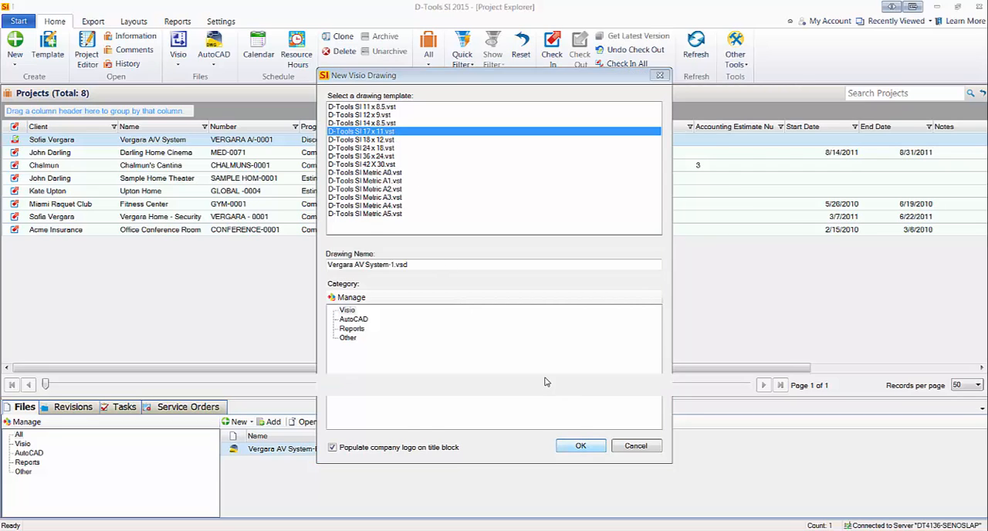
left_click(580, 446)
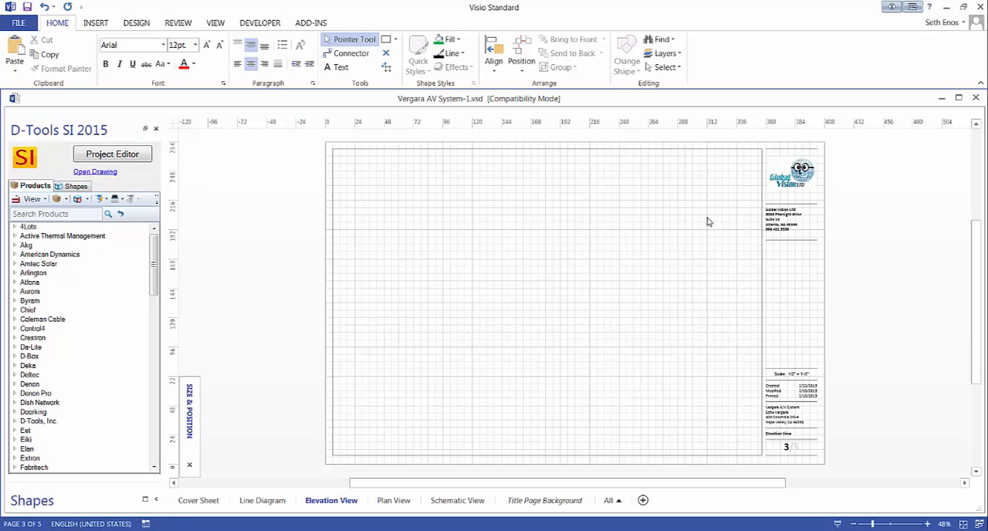
mouse_move(776, 207)
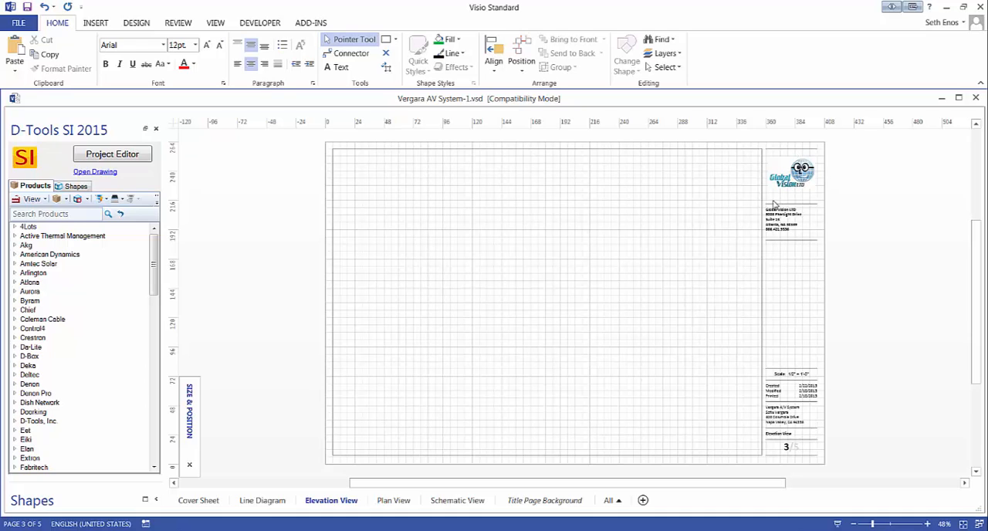
mouse_move(670, 243)
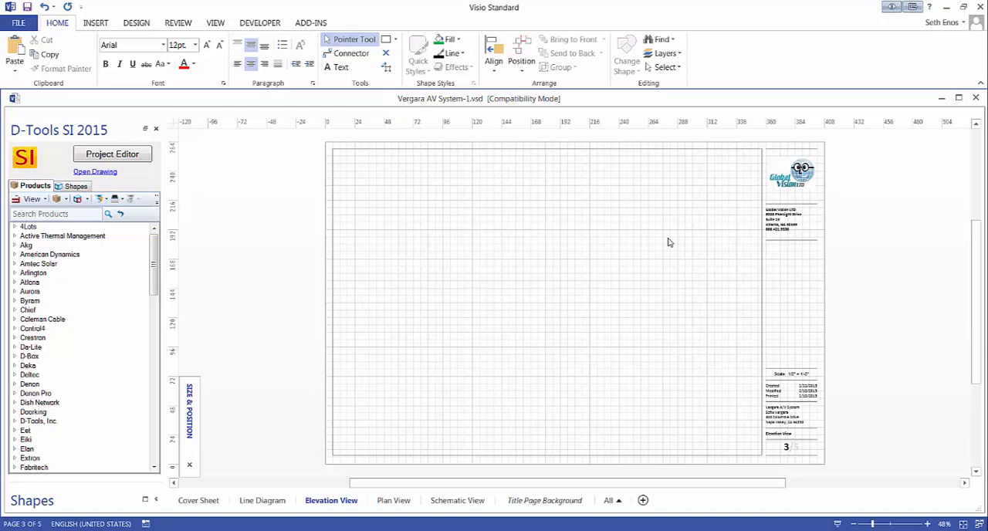
mouse_move(792, 289)
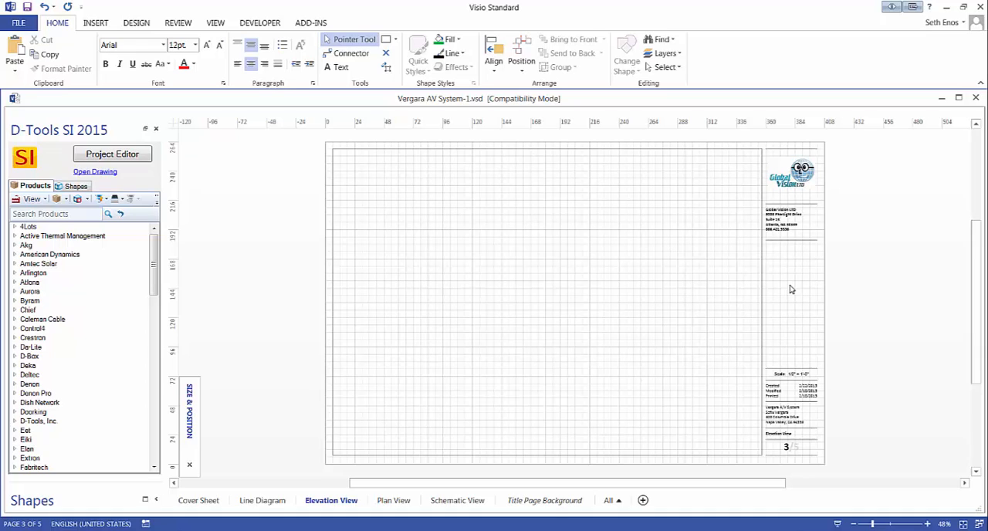
mouse_move(666, 297)
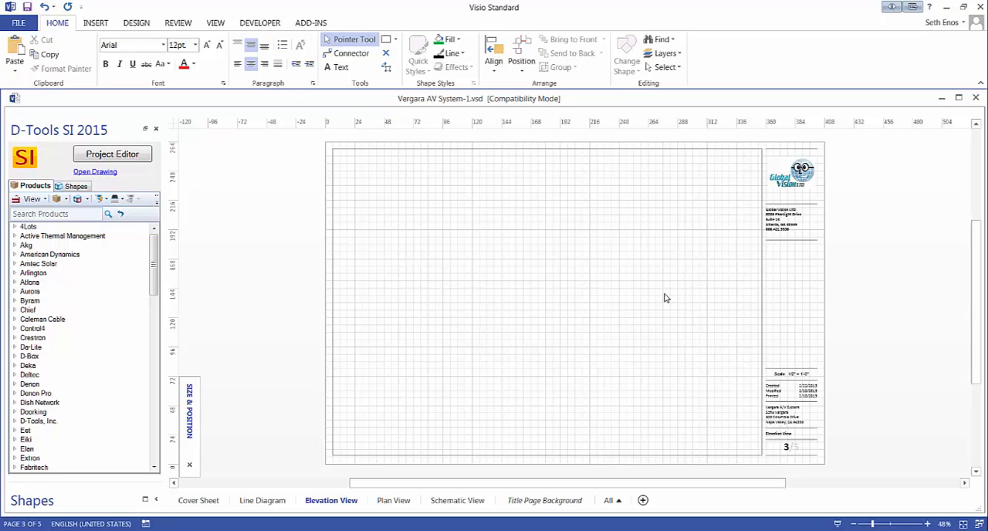
mouse_move(587, 289)
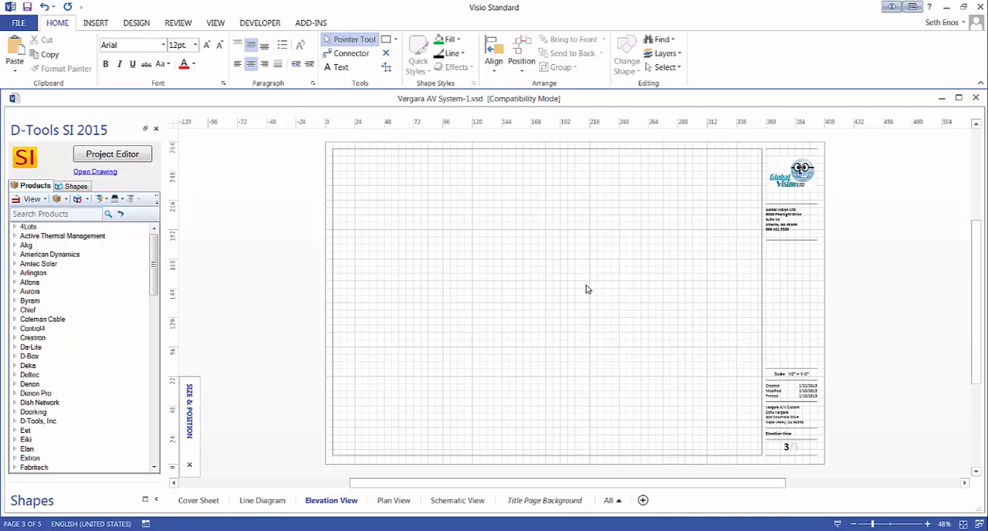
mouse_move(517, 246)
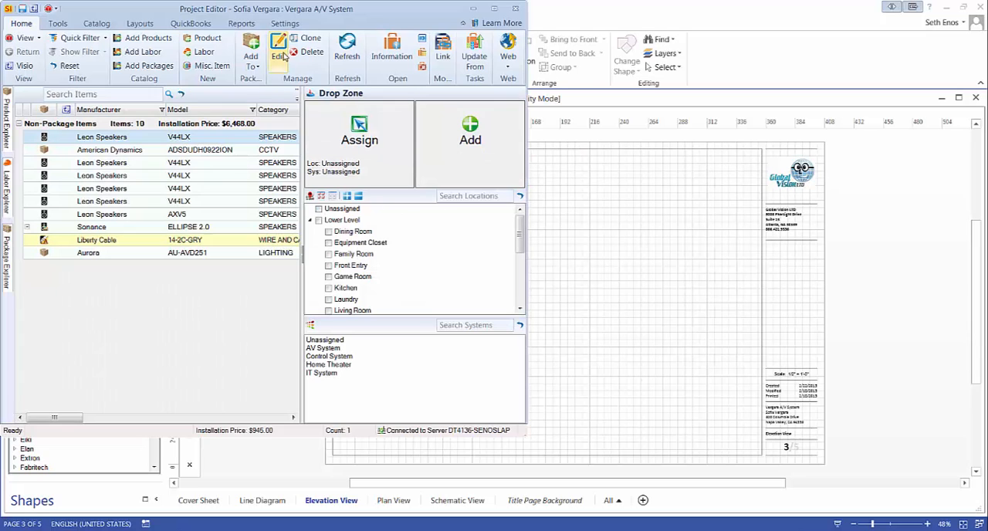
- Open Project Settings at the 'Use Company Logo in Title Blocks on Visio drawings' option
left_click(282, 23)
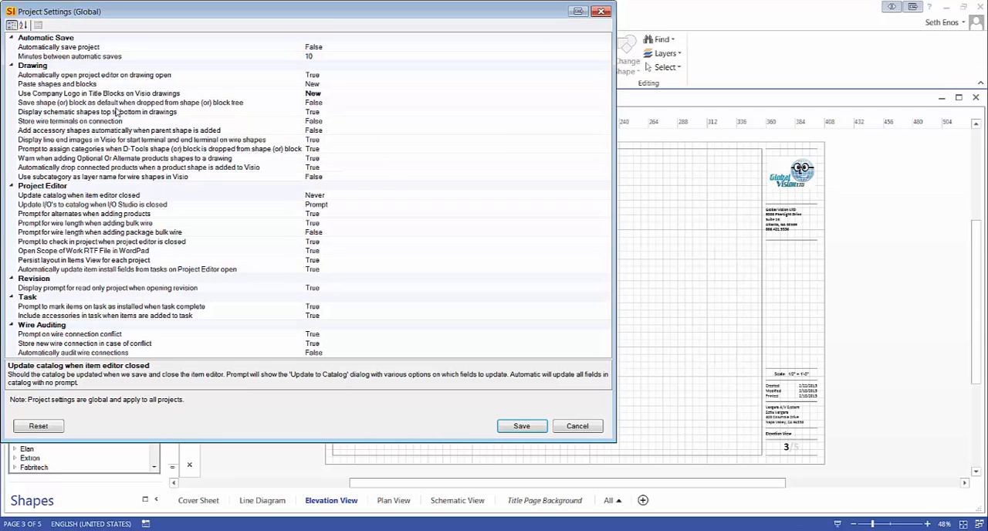
mouse_move(104, 115)
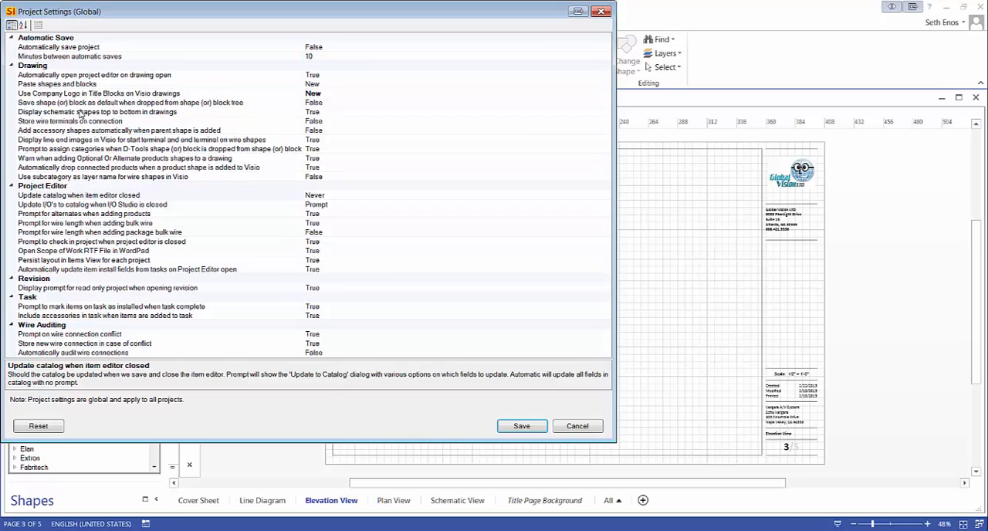
mouse_move(51, 104)
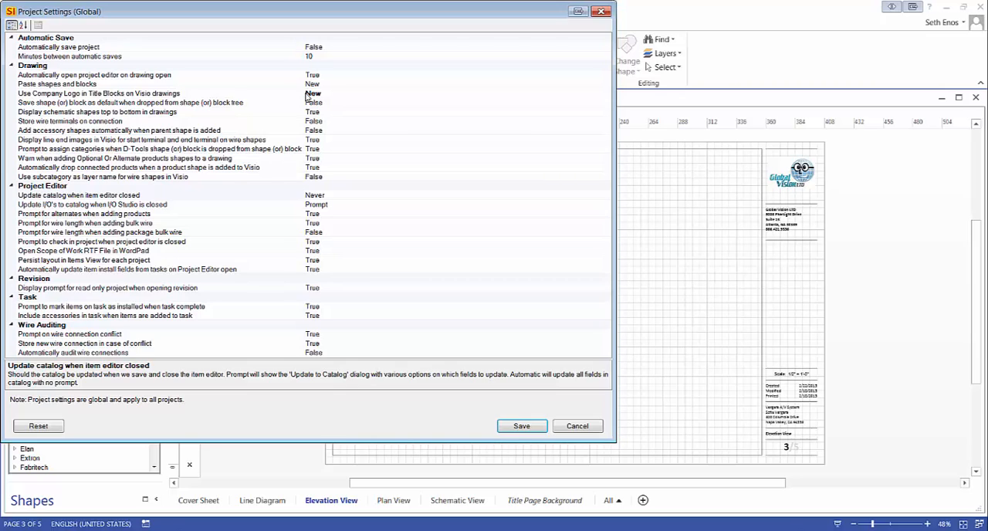
mouse_move(311, 108)
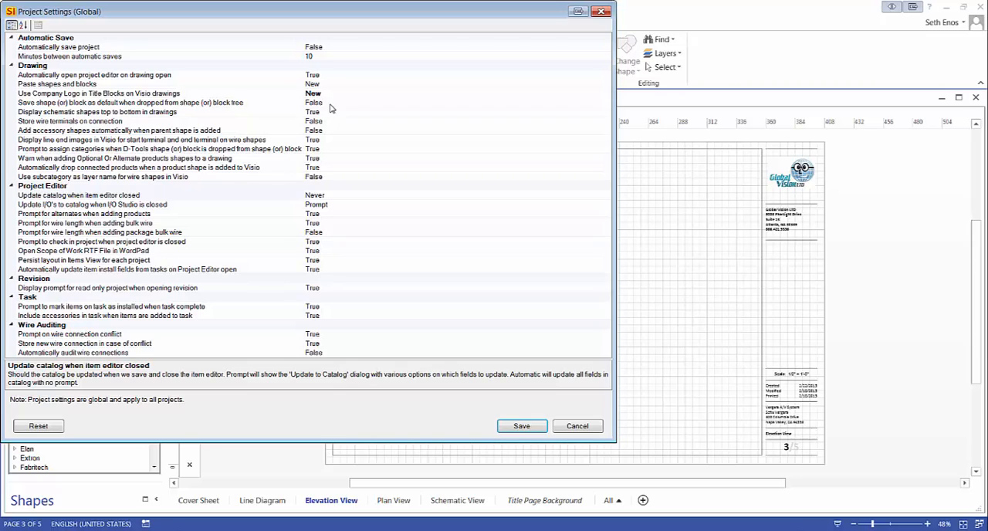
mouse_move(314, 99)
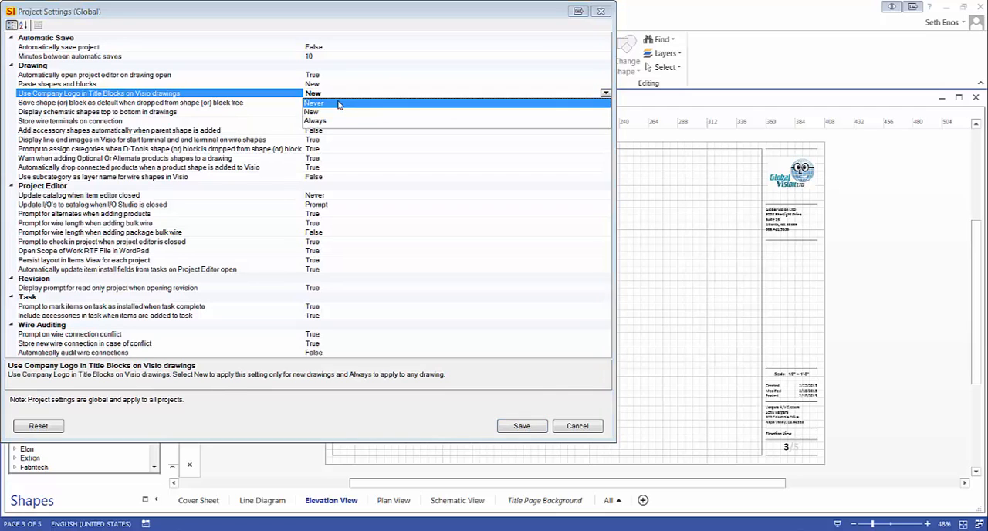
left_click(314, 103)
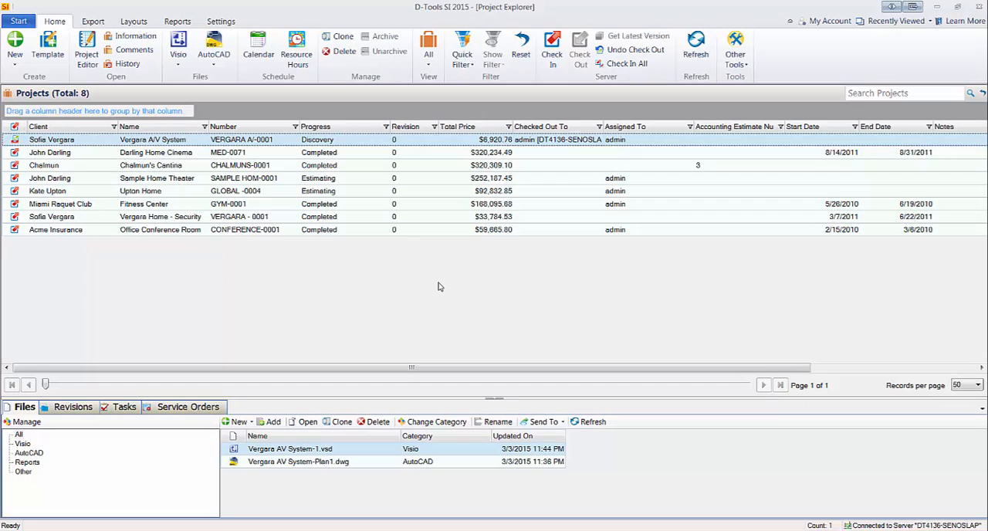
mouse_move(264, 309)
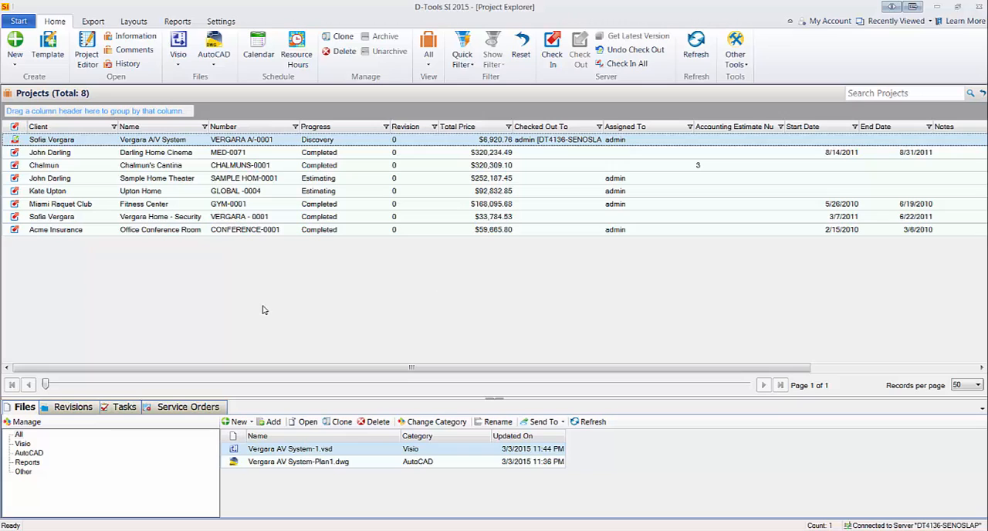
mouse_move(122, 488)
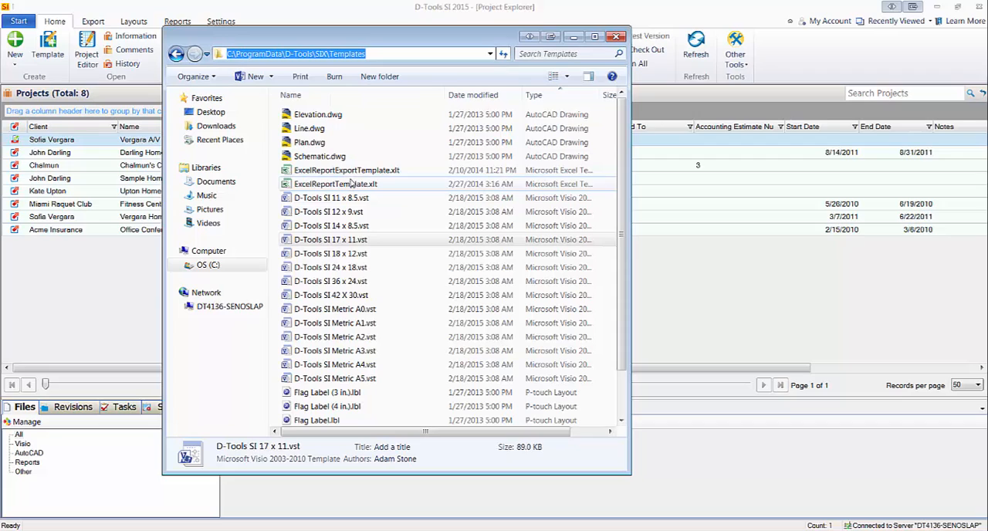
mouse_move(381, 204)
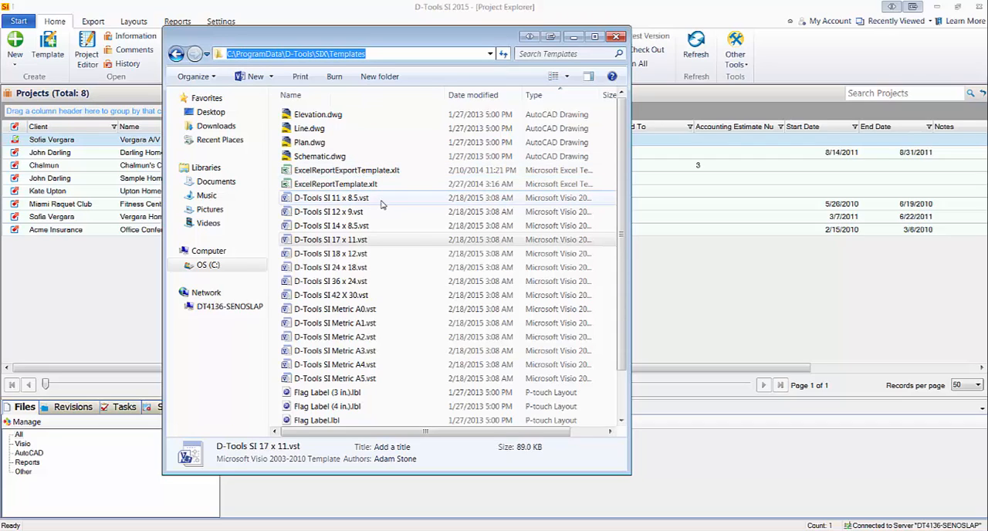
- Rename the copied template to 'Custom 17 x 11.vst' and open it in Visio
left_click(332, 239)
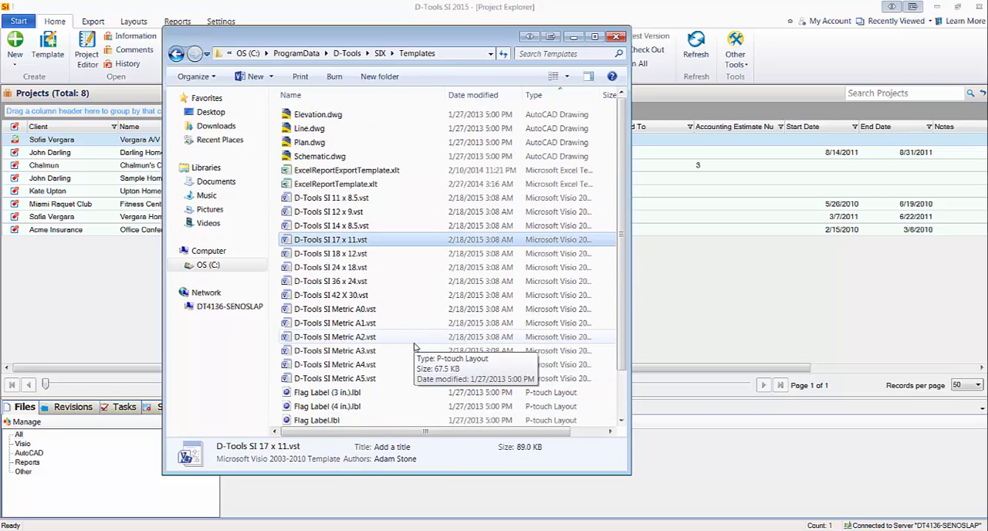
left_click(334, 309)
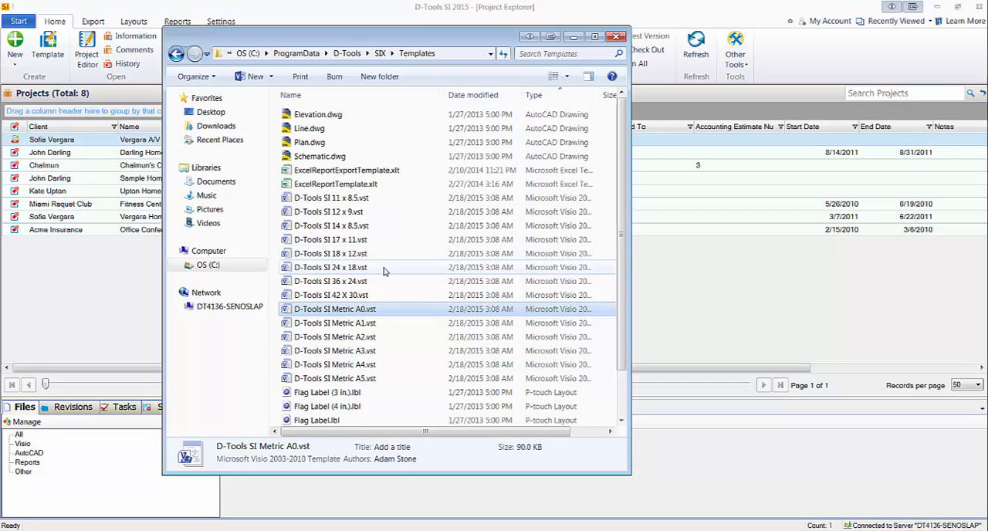
left_click(330, 239)
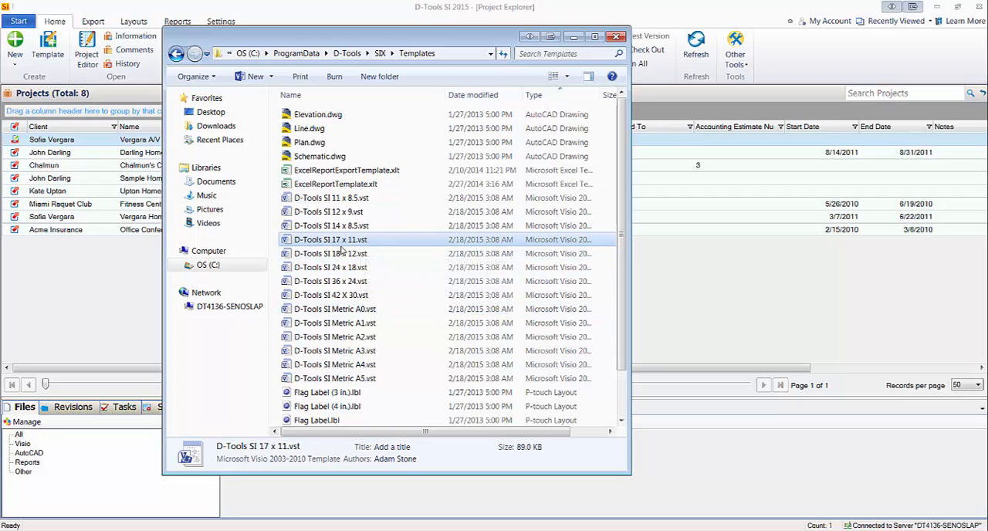
mouse_move(342, 239)
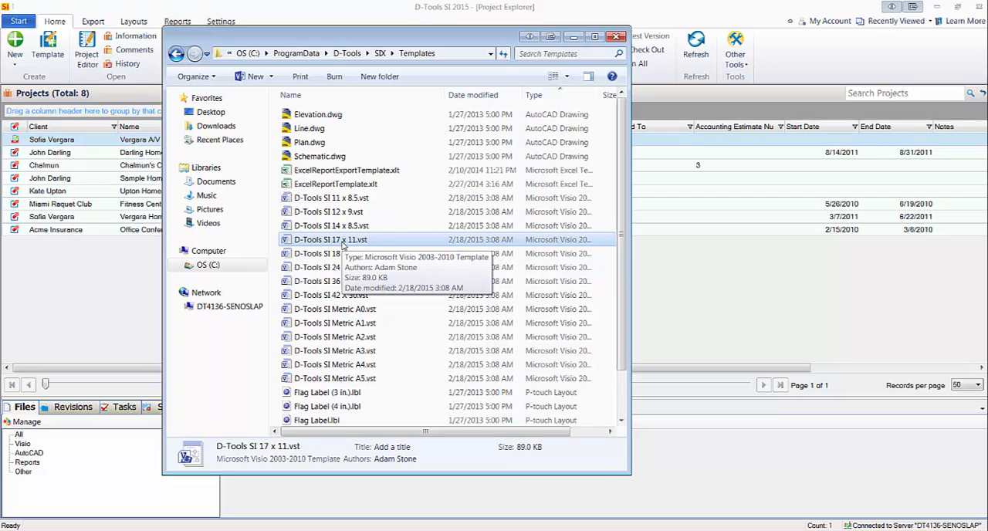
mouse_move(350, 247)
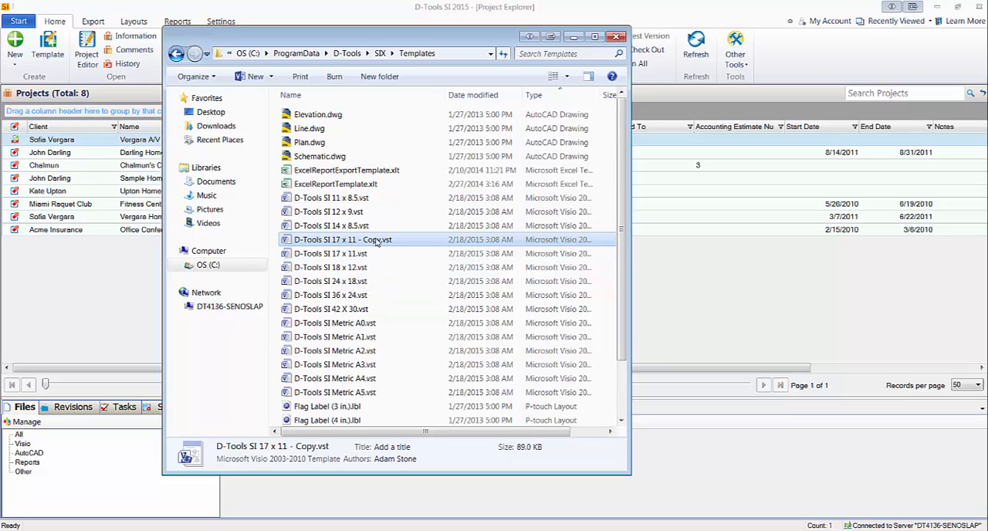
double_click(342, 240)
type("Custom 17 x 11")
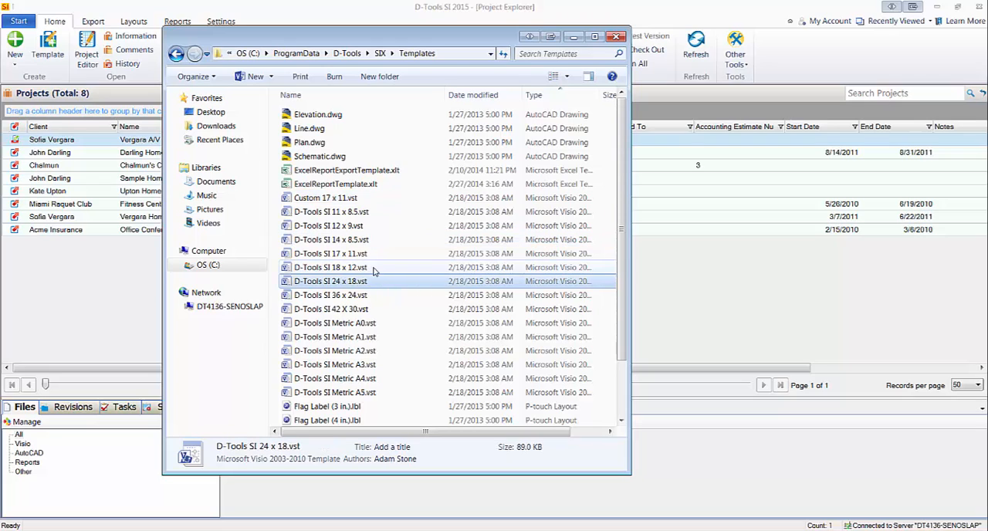
left_click(325, 198)
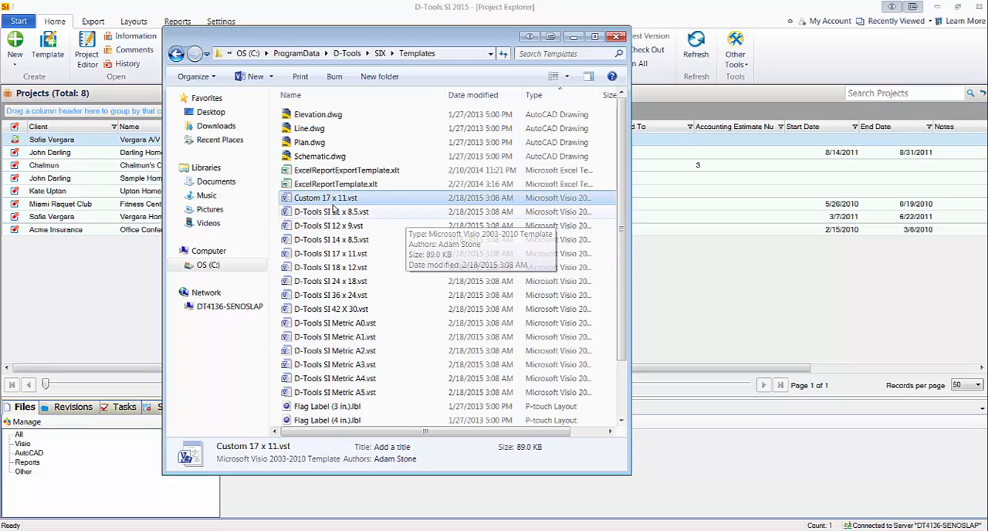
double_click(332, 198)
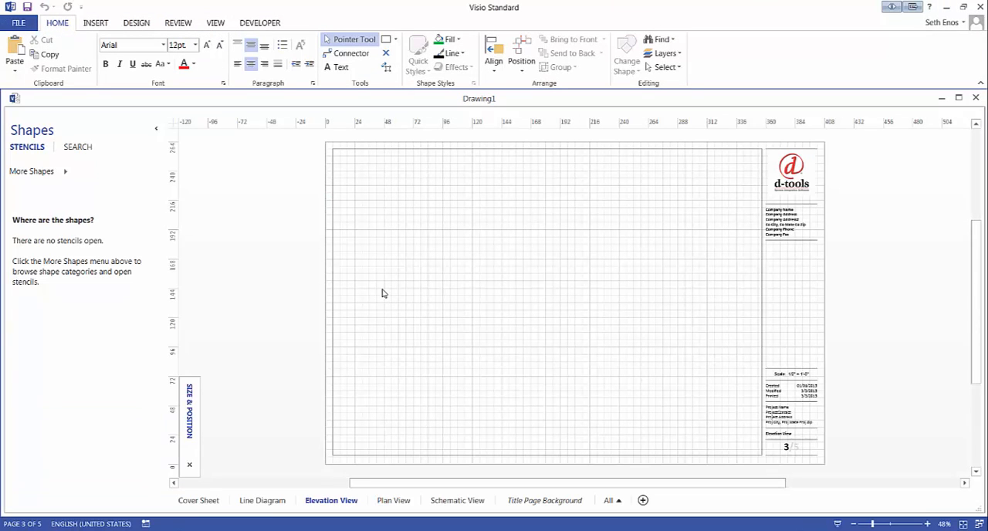
mouse_move(439, 293)
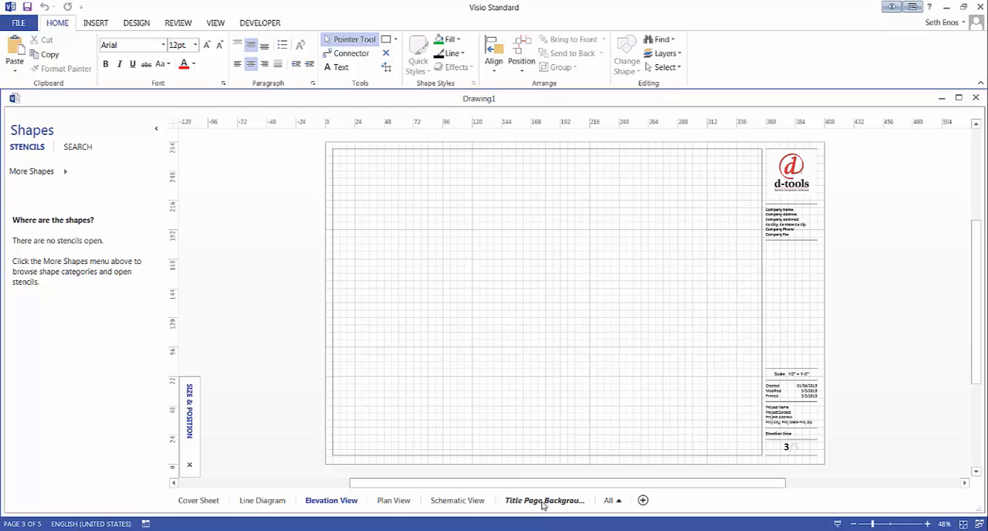
mouse_move(535, 504)
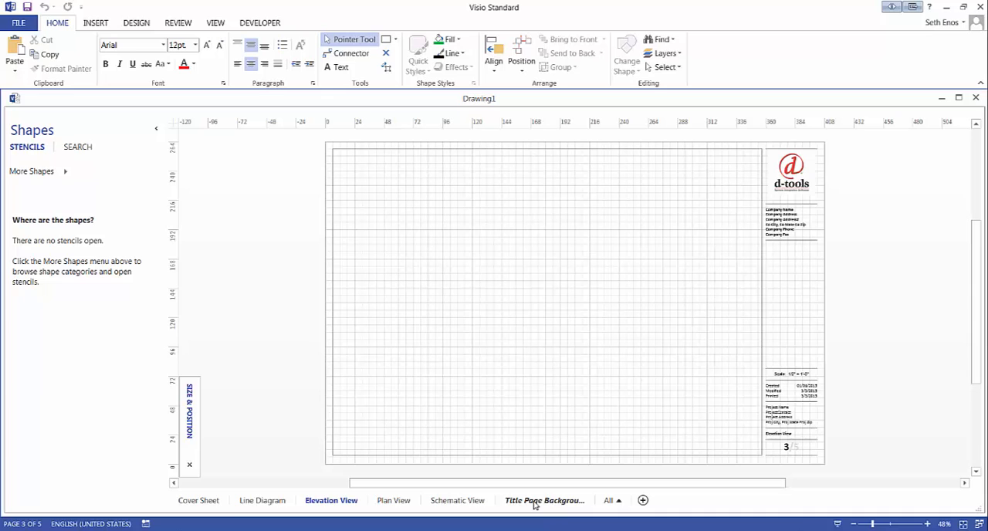
mouse_move(627, 424)
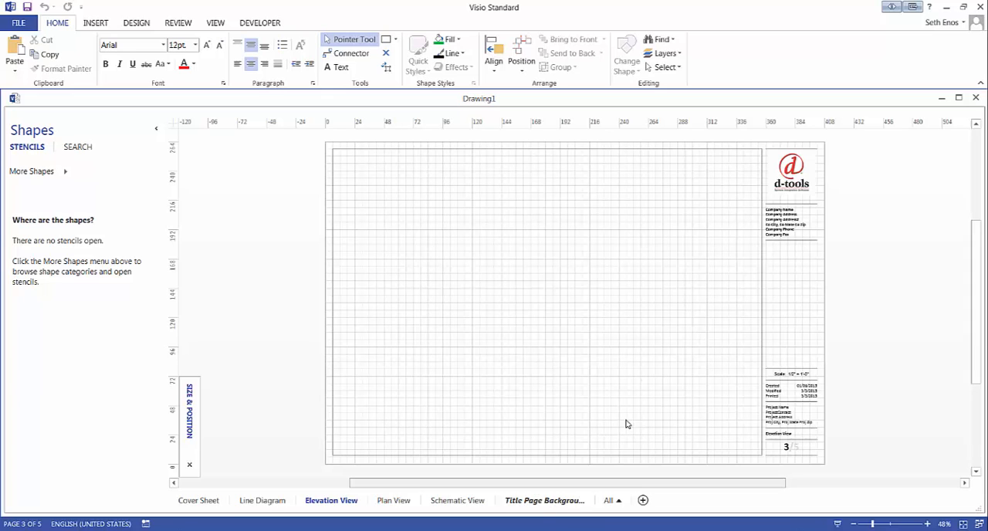
- Review the Title Page Background page, then return to the Schematic View page
left_click(544, 501)
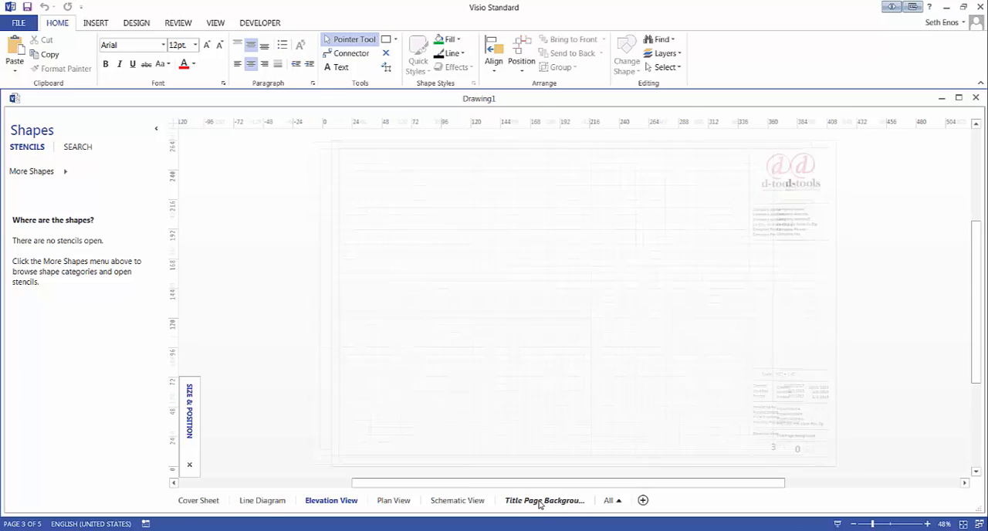
left_click(546, 500)
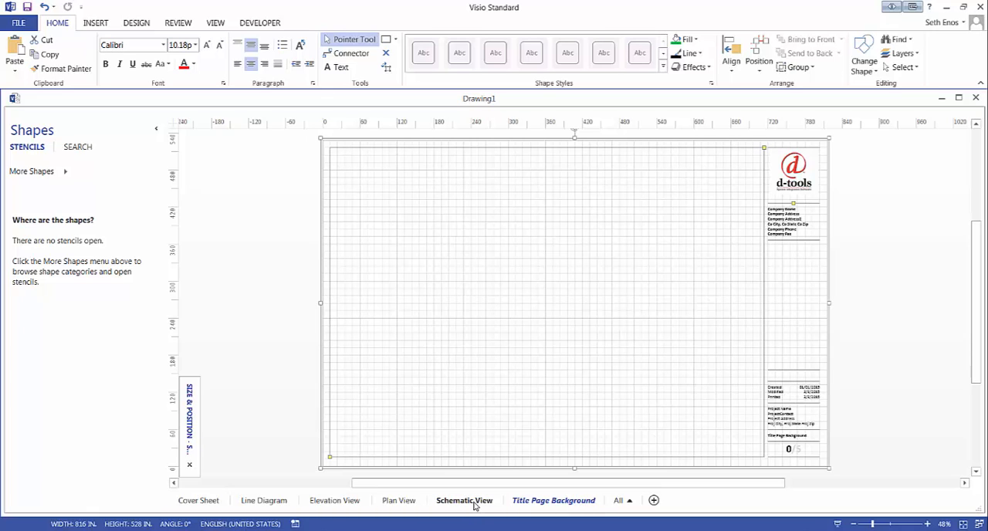
left_click(466, 500)
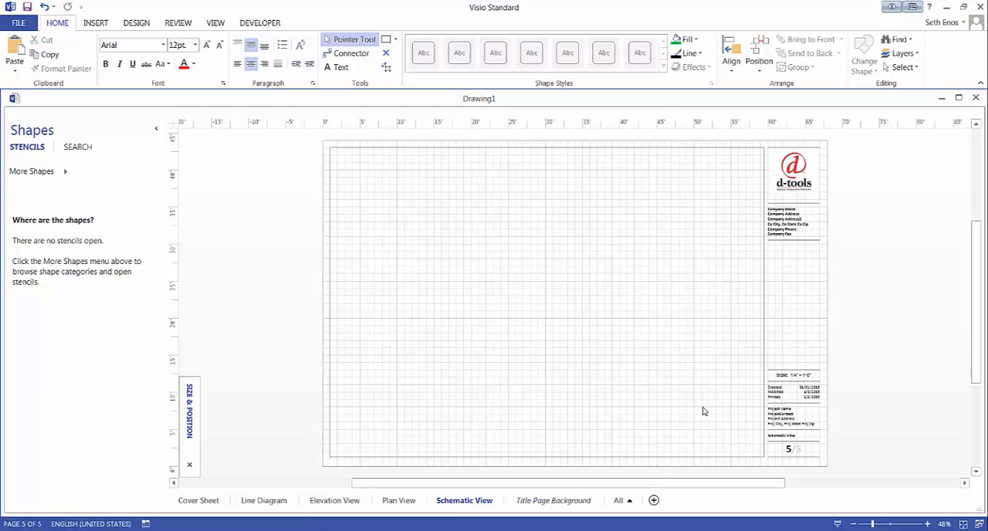
mouse_move(788, 290)
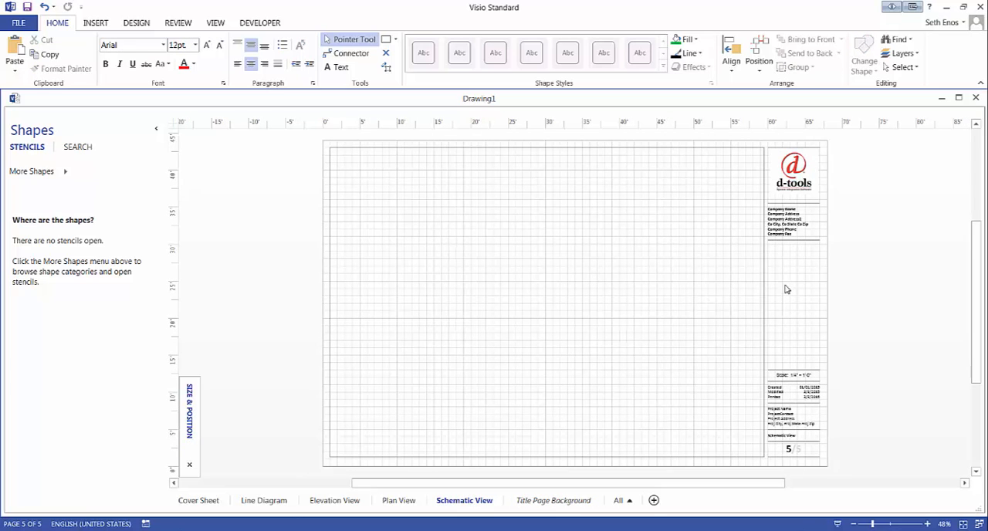
mouse_move(772, 176)
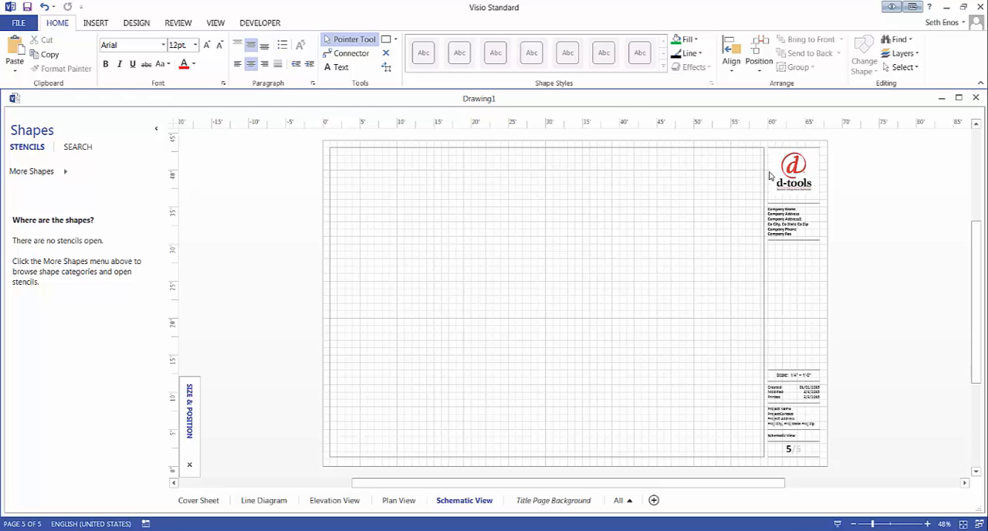
mouse_move(593, 333)
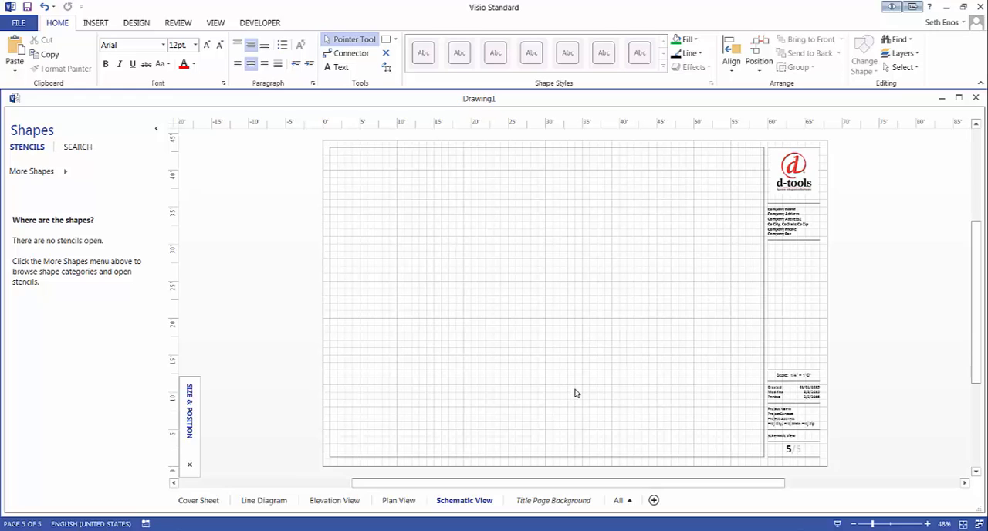
right_click(465, 500)
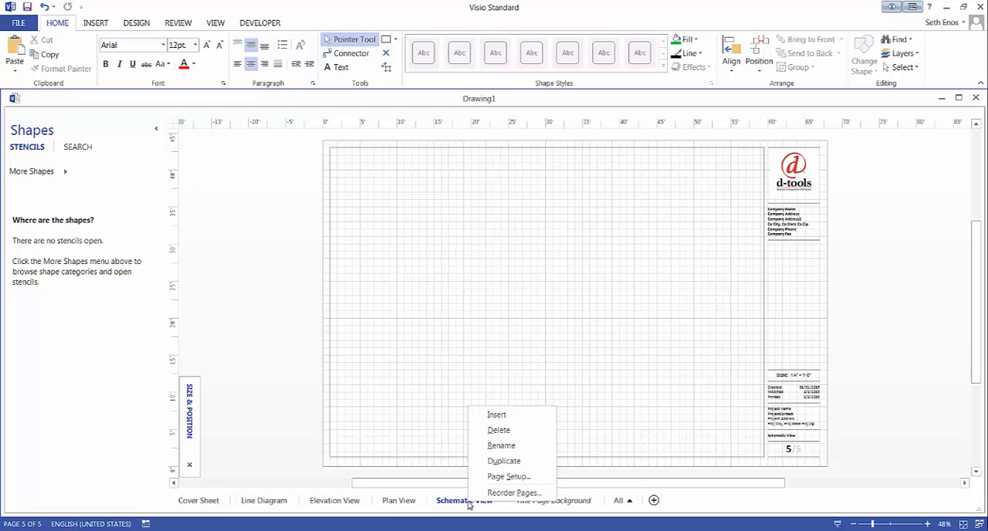
mouse_move(506, 477)
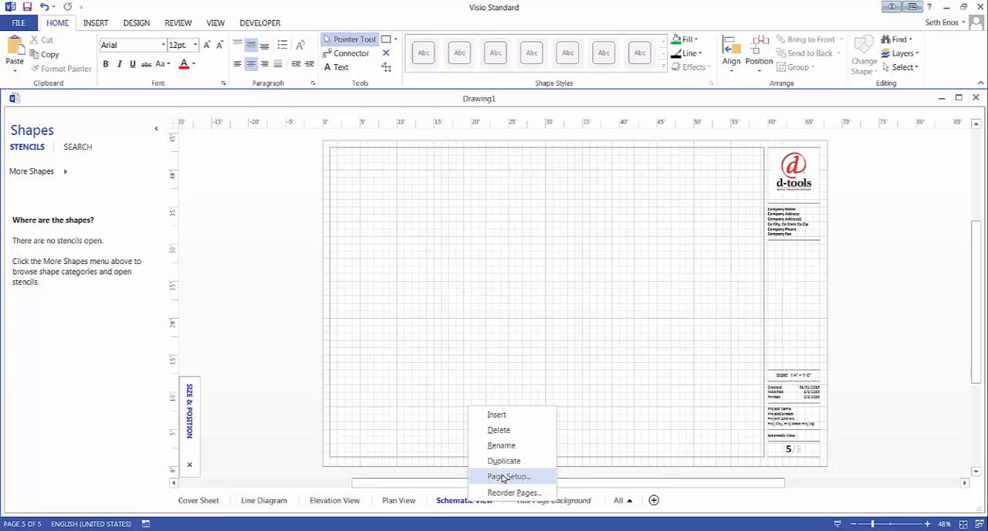
left_click(507, 476)
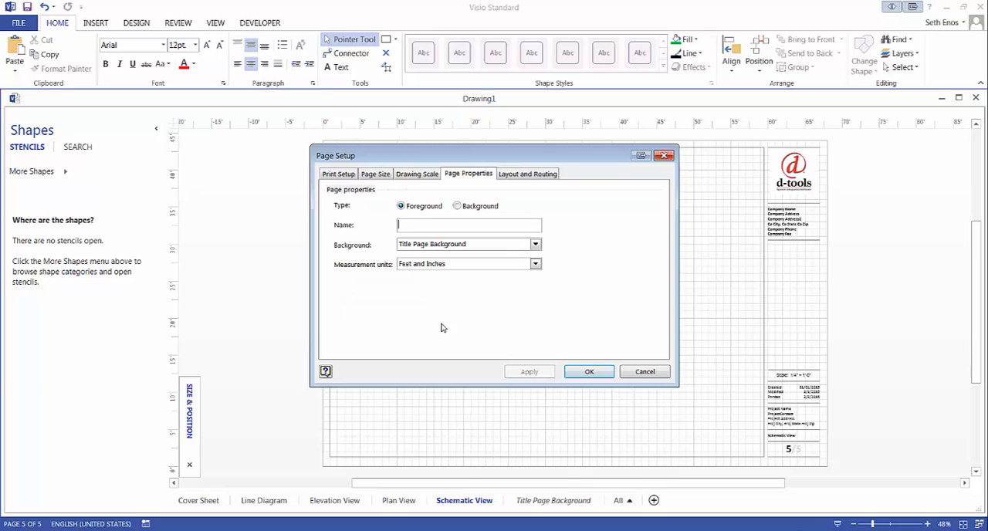
mouse_move(465, 184)
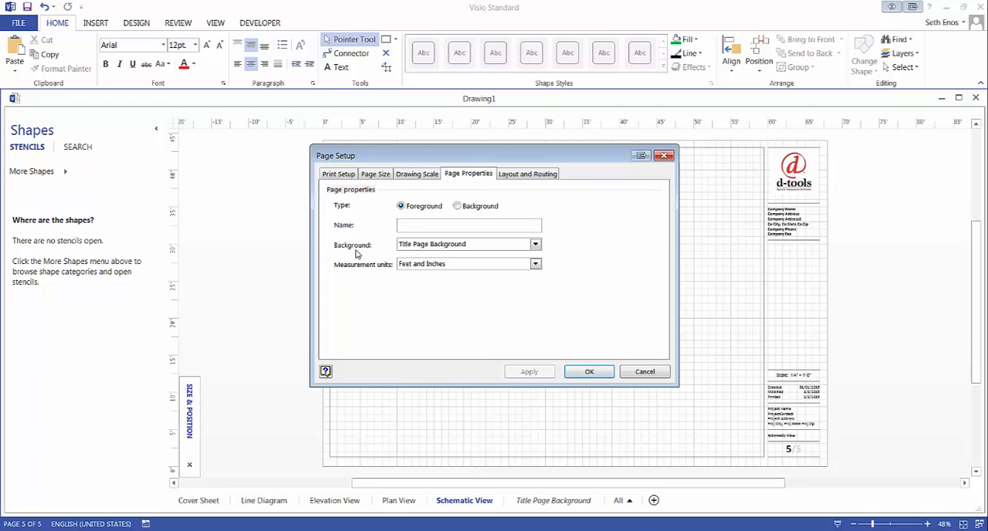
mouse_move(359, 258)
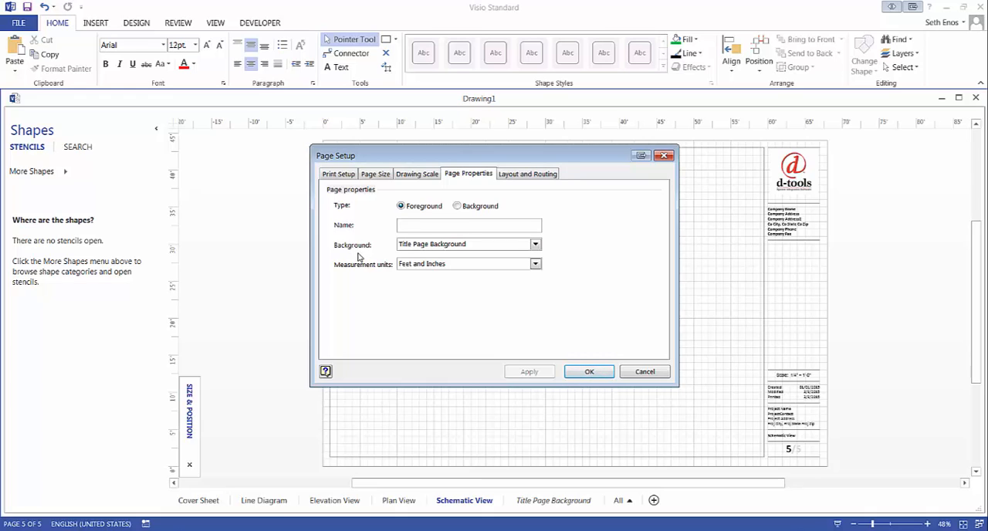
mouse_move(411, 255)
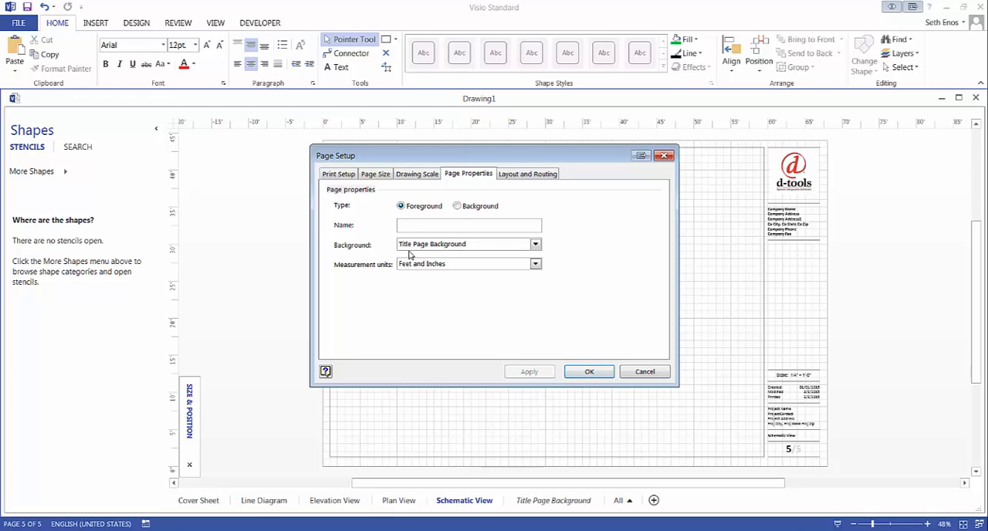
mouse_move(464, 254)
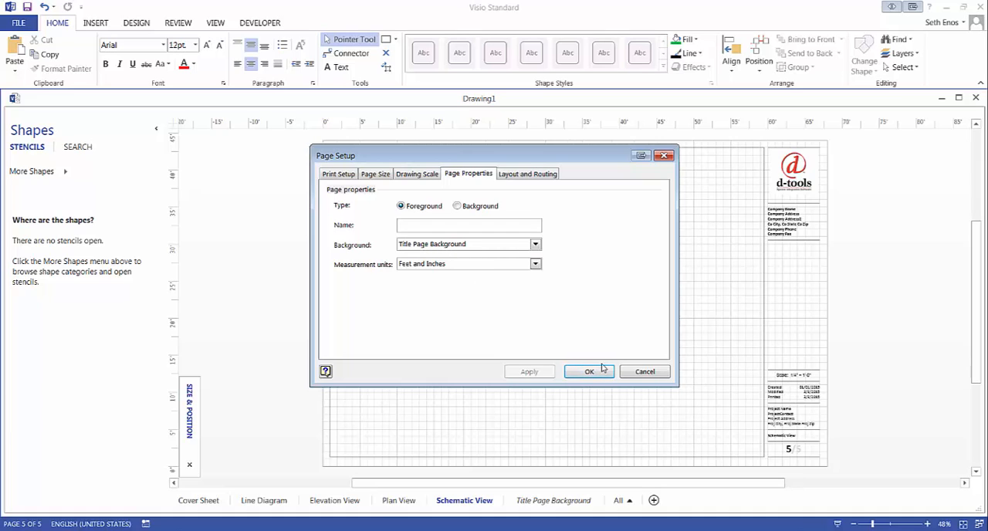
left_click(590, 371)
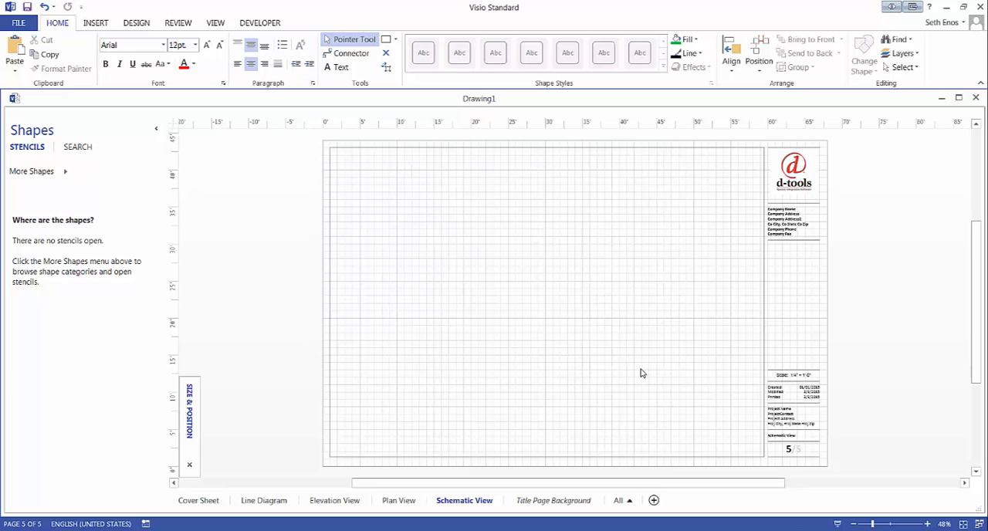
- On the Title Page Background, turn off the title block's dates and page count displays
left_click(554, 500)
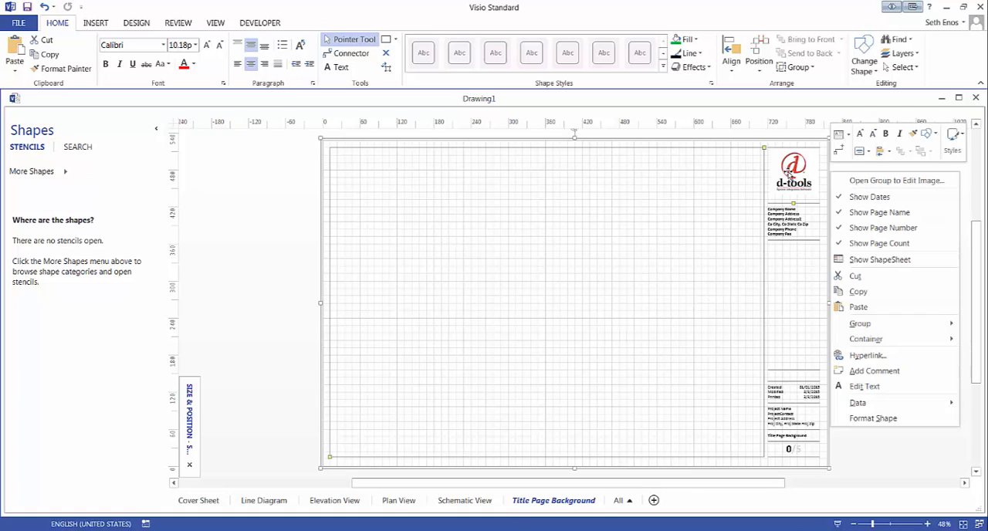
mouse_move(871, 197)
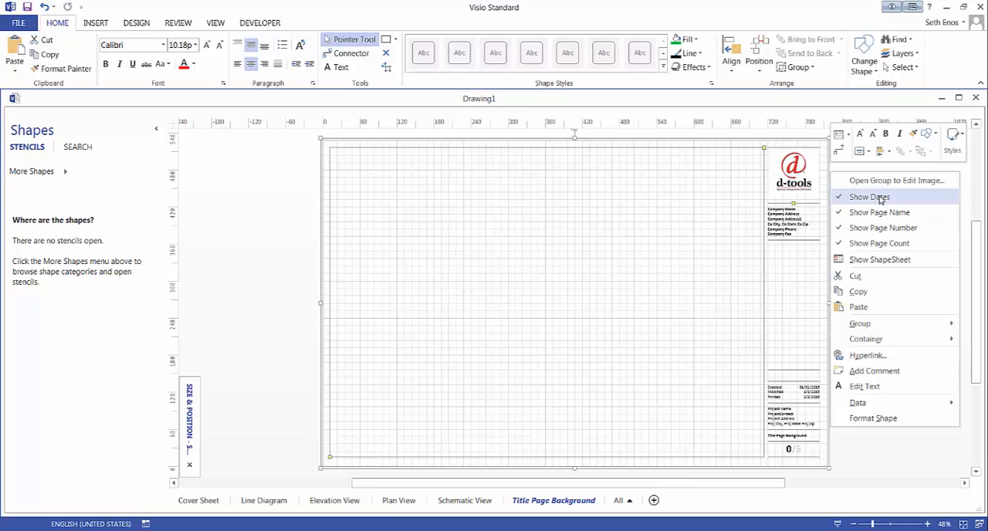
mouse_move(904, 198)
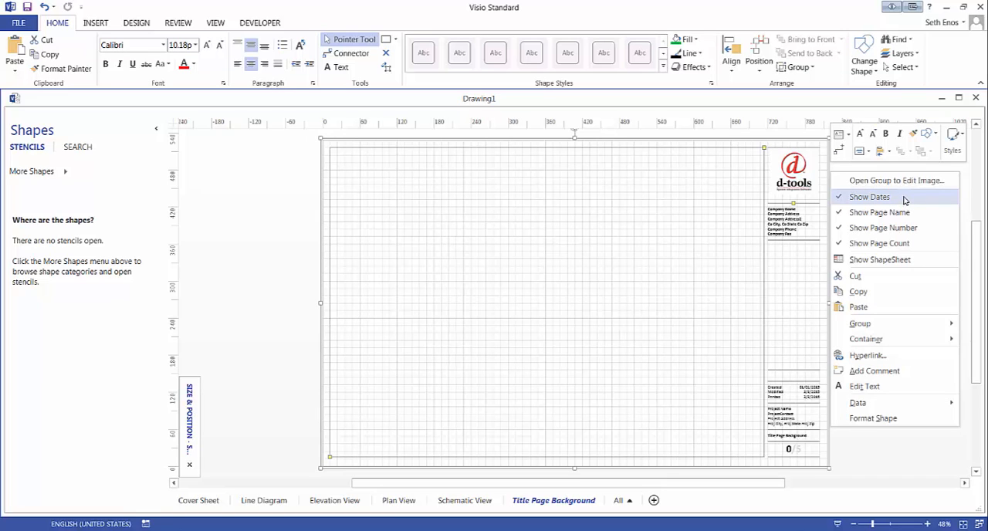
mouse_move(883, 212)
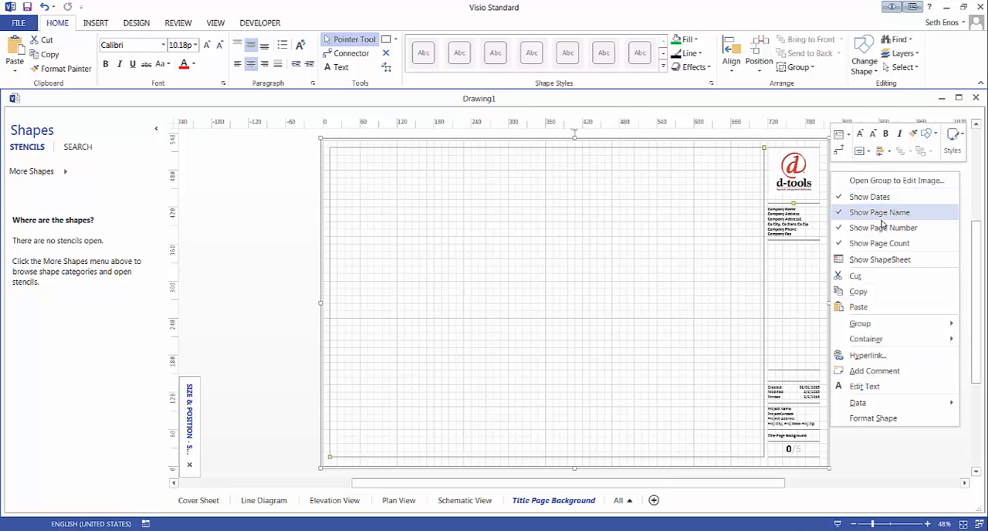
mouse_move(869, 196)
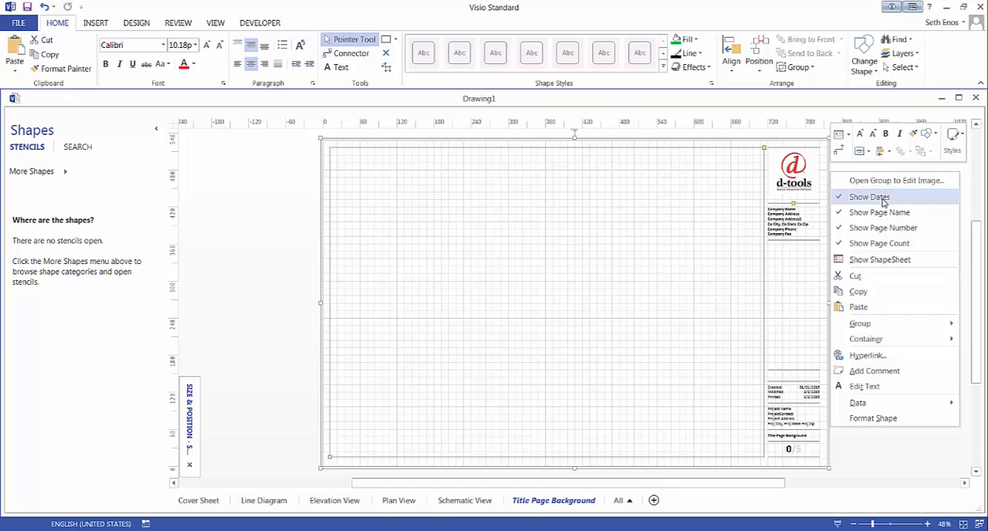
left_click(870, 197)
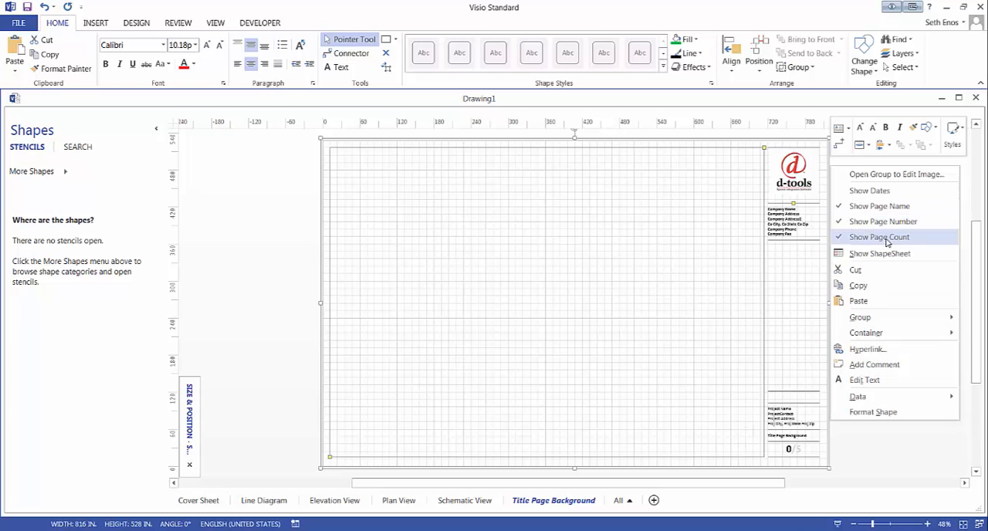
left_click(879, 237)
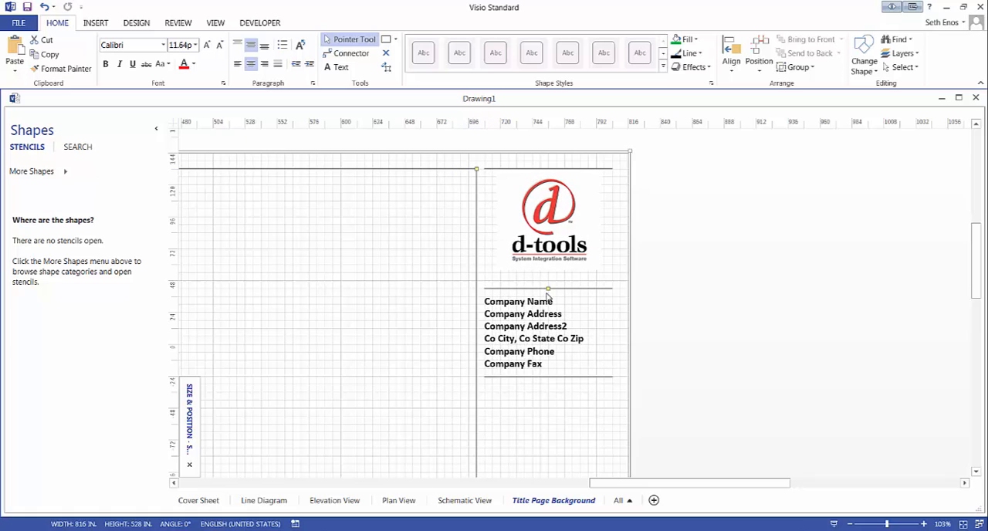
- Drag the company details block and divider slightly lower beneath the d-tools logo
left_click_drag(548, 290, 548, 357)
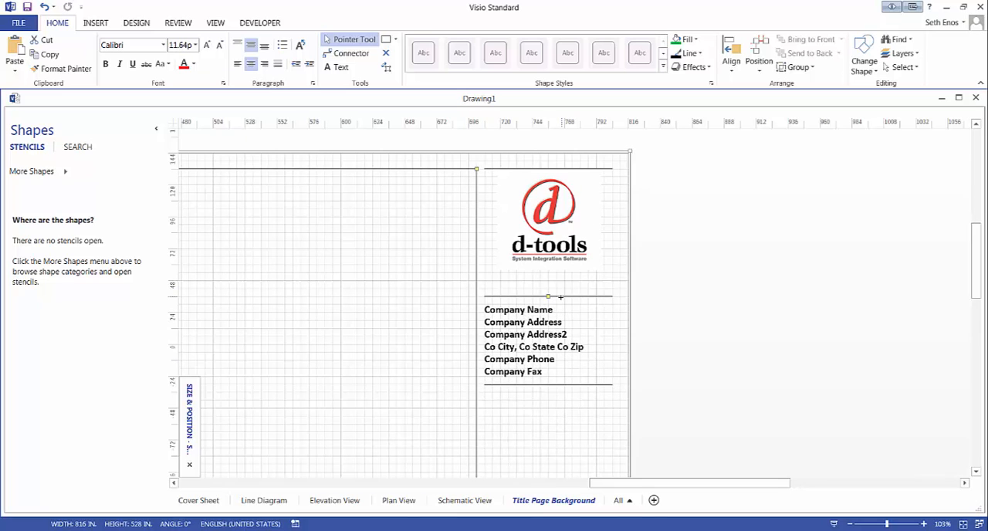
left_click(708, 274)
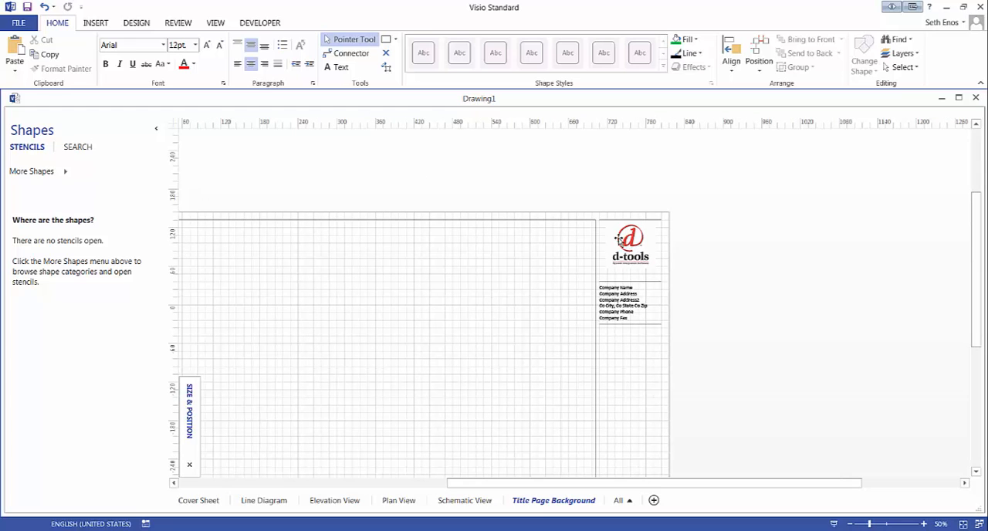
- Open the title block frame group in its own editing window via Open Group
right_click(631, 247)
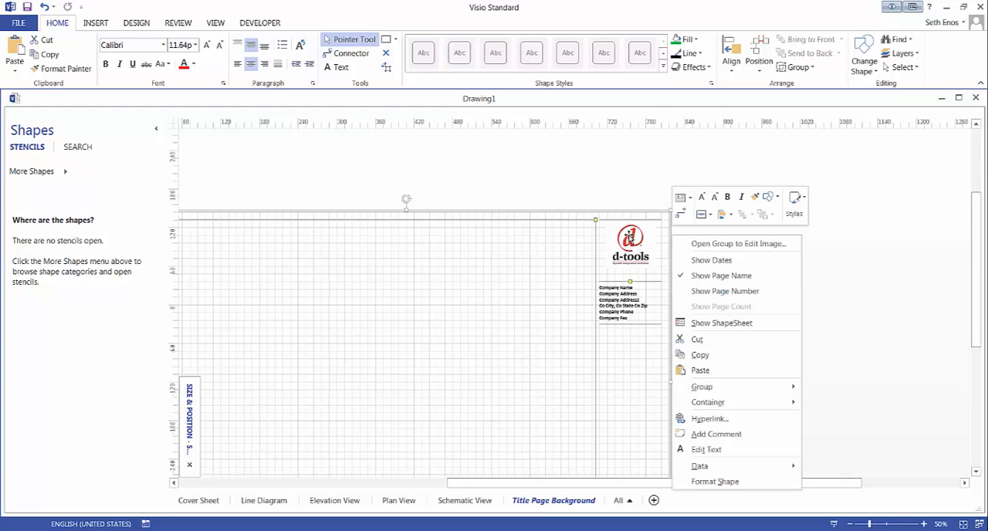
mouse_move(721, 248)
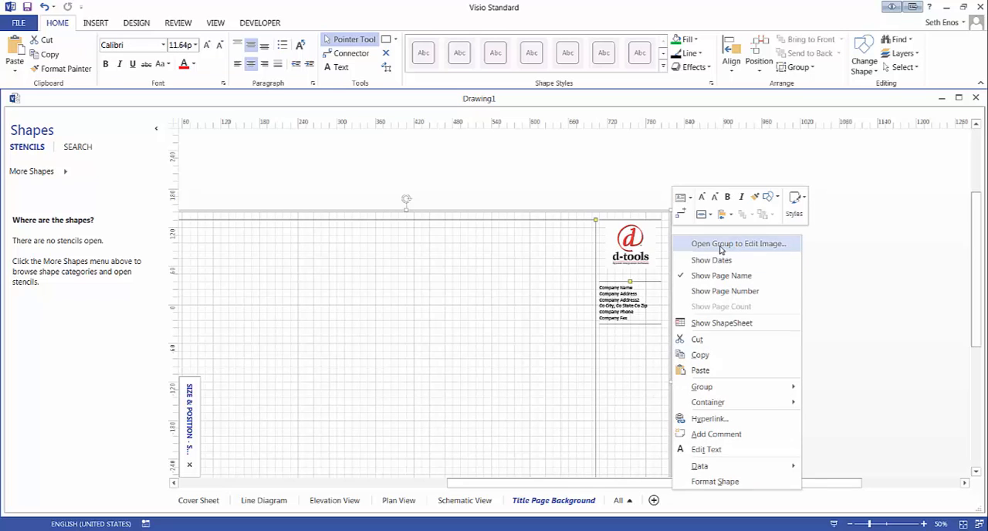
mouse_move(732, 245)
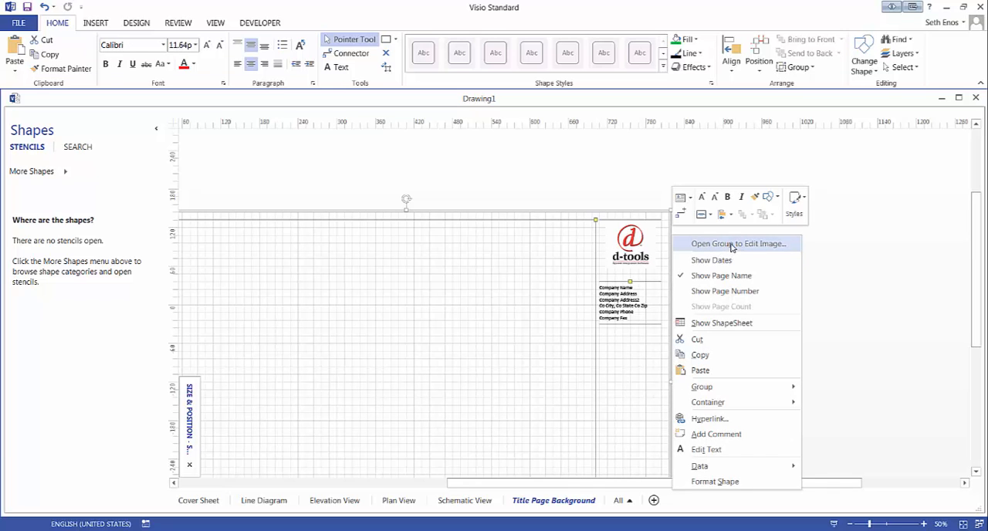
left_click(739, 243)
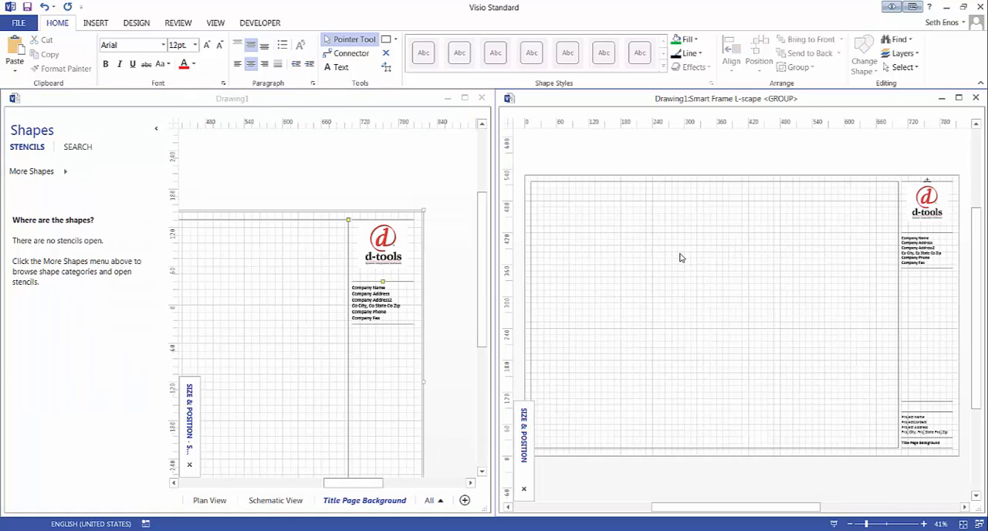
mouse_move(675, 121)
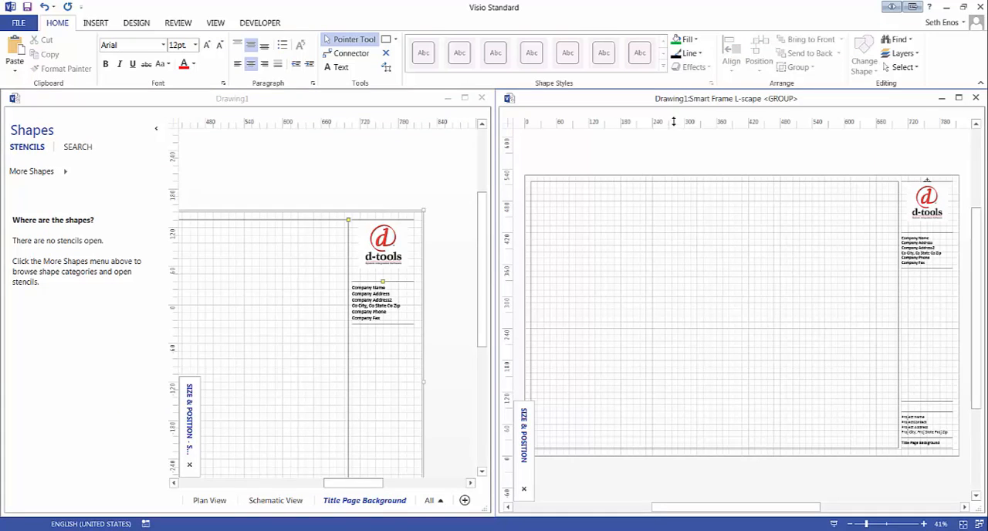
mouse_move(761, 113)
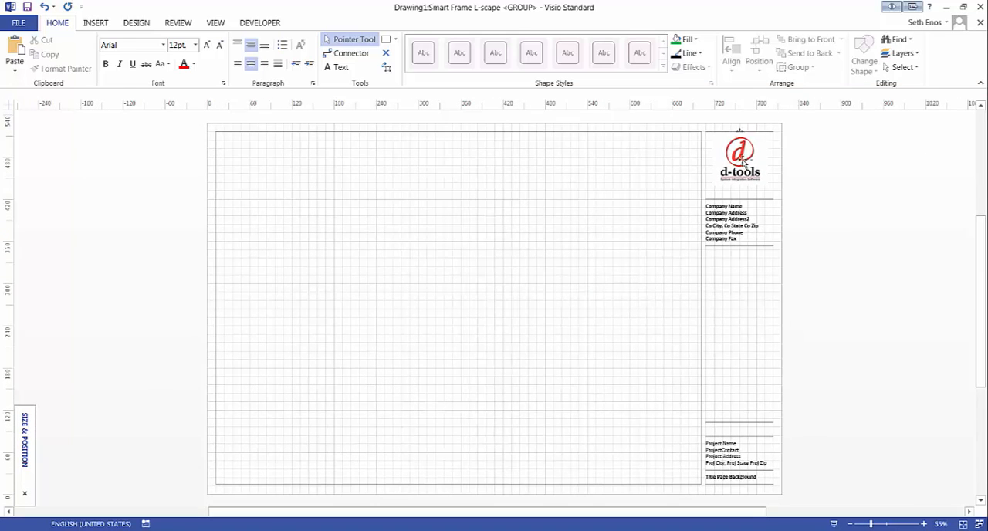
- Select the d-tools logo at the top of the title block for deletion
left_click(739, 223)
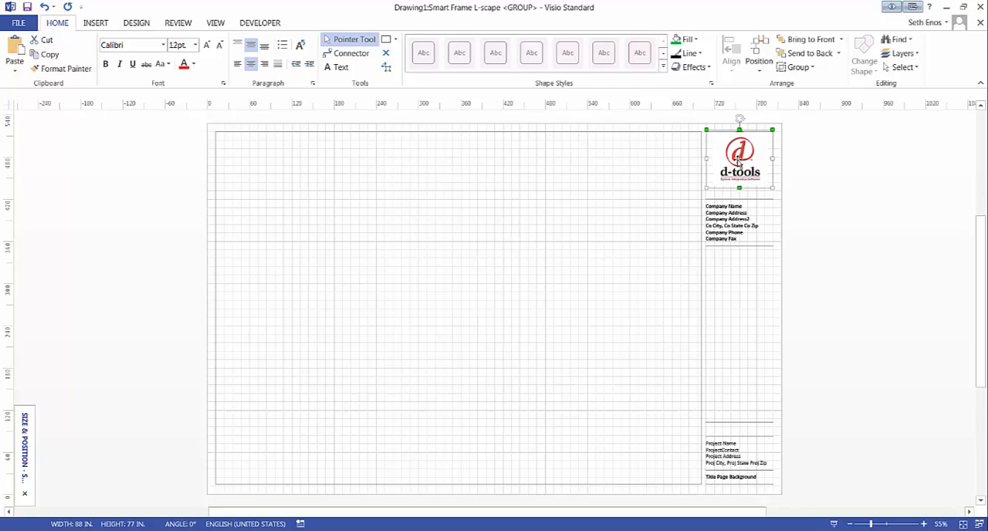
mouse_move(726, 181)
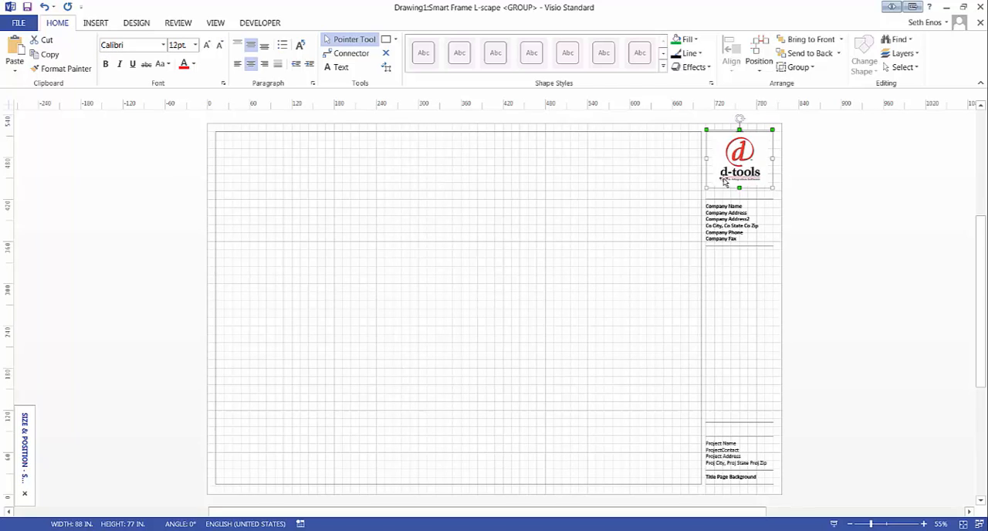
mouse_move(628, 226)
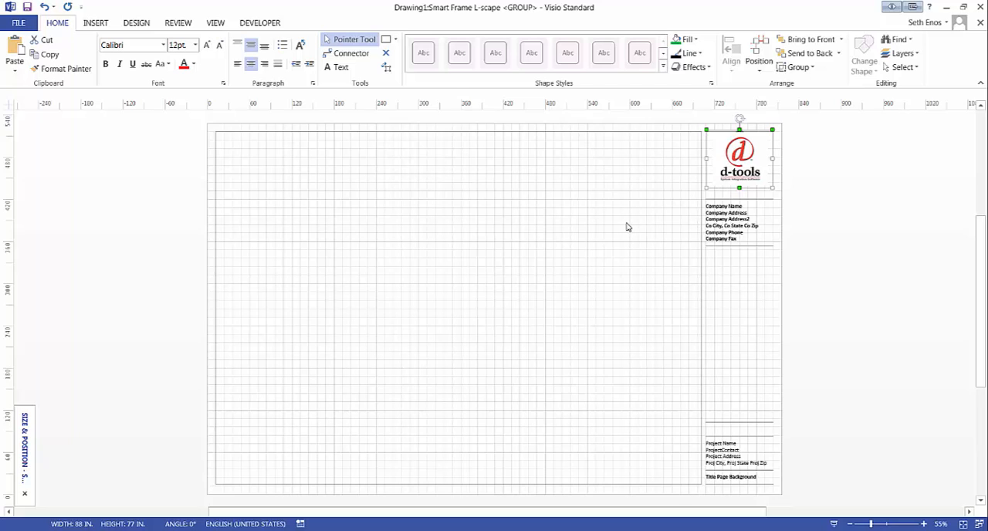
mouse_move(697, 214)
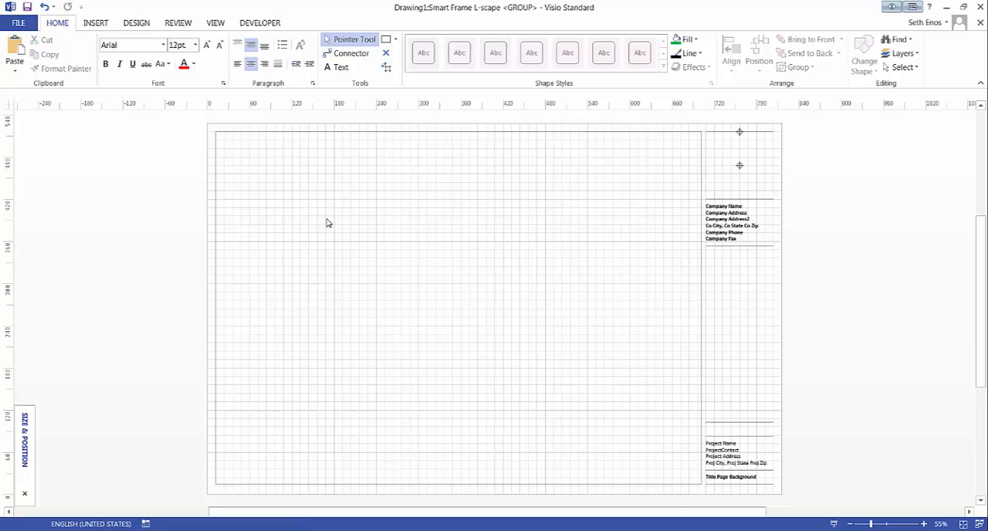
- Insert CompanyLogo.jpg and d-tools logo.jpg from Desktop > GVL Logo into the drawing
left_click(98, 22)
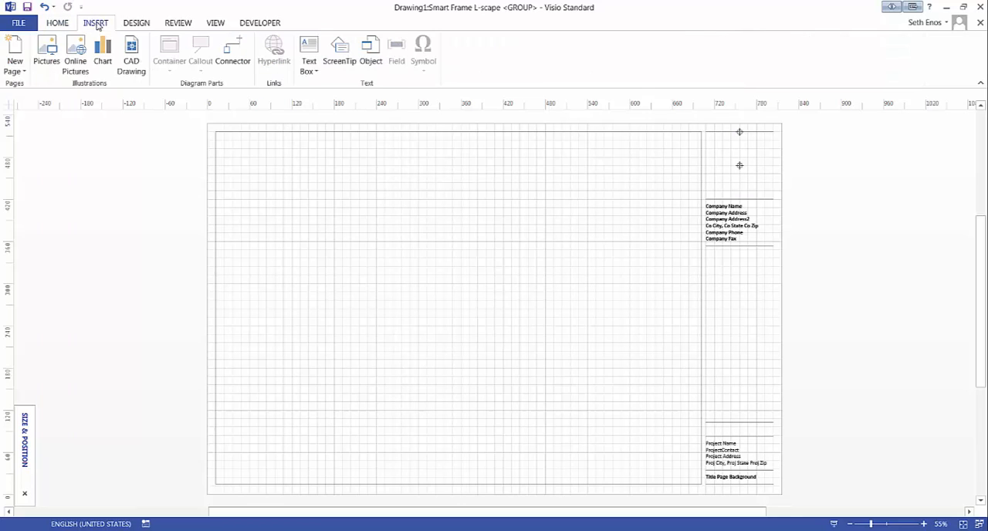
left_click(44, 48)
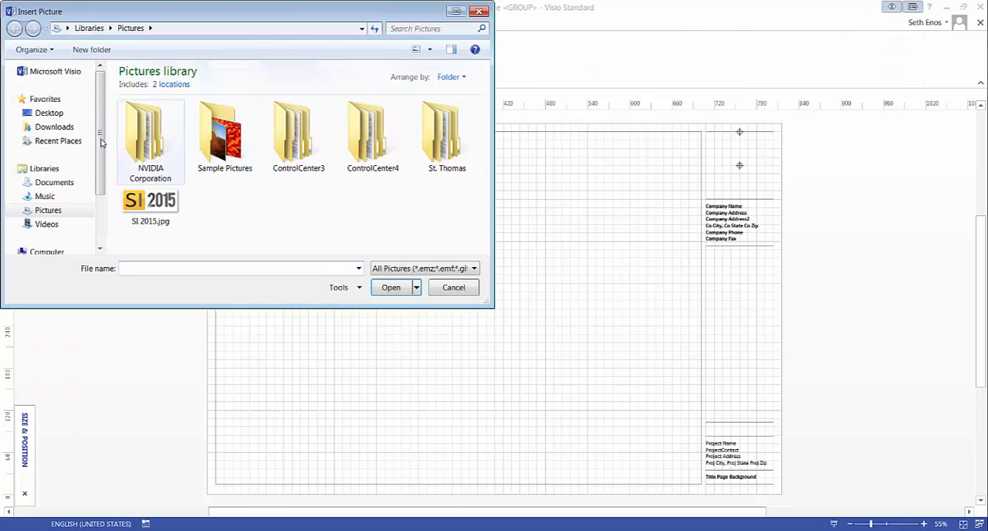
left_click(48, 112)
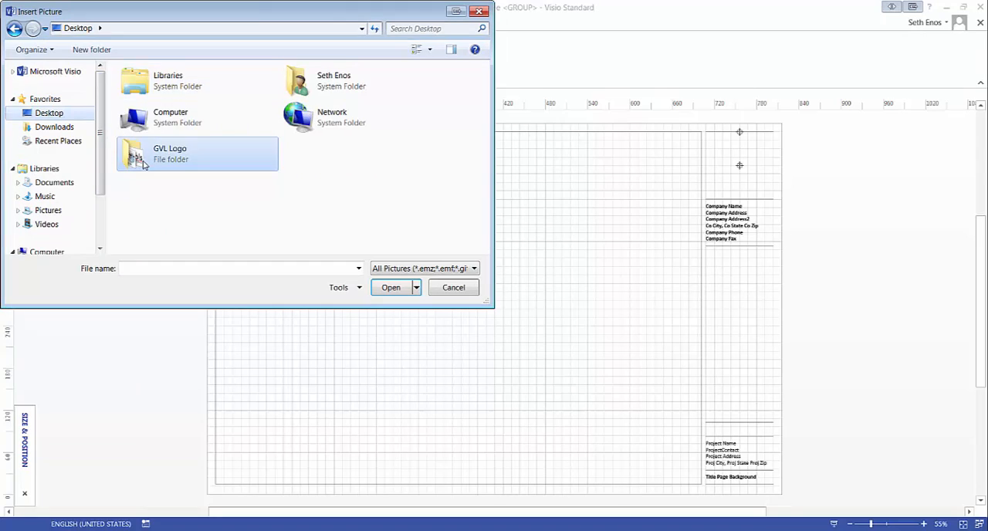
double_click(197, 154)
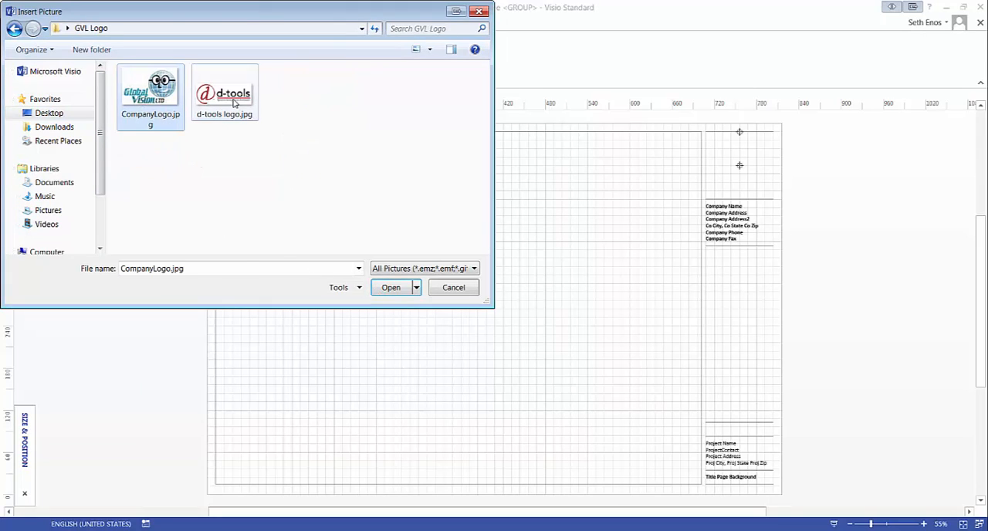
left_click(224, 92)
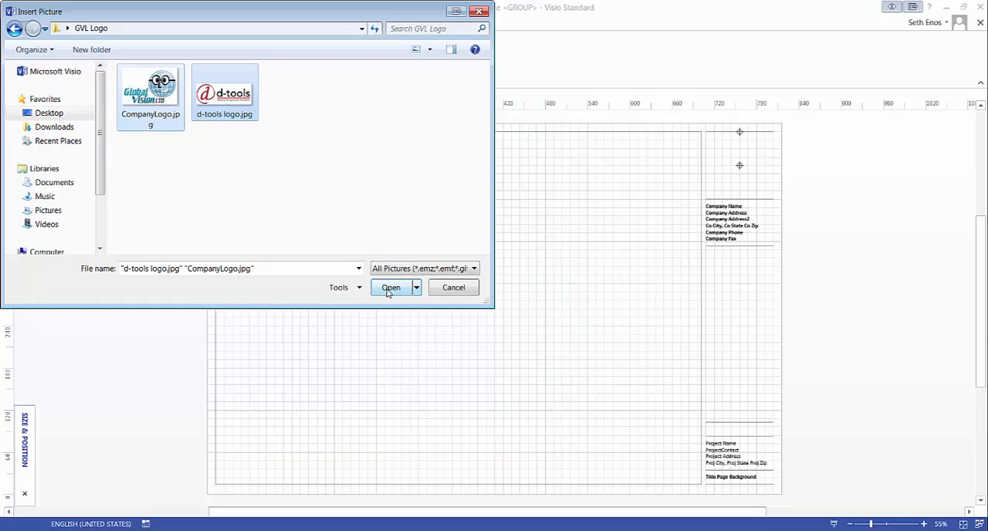
left_click(389, 287)
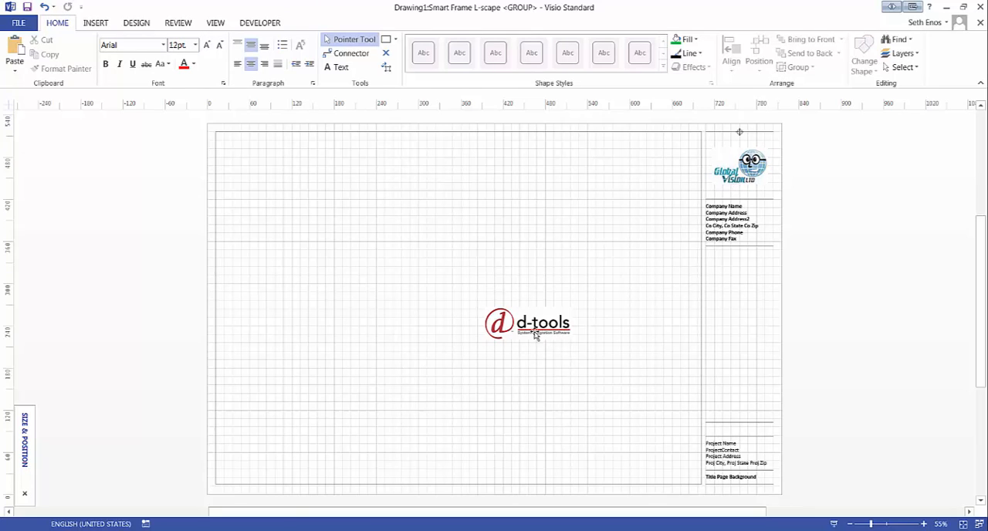
- Select the d-tools logo near the page centre and resize it
left_click(529, 323)
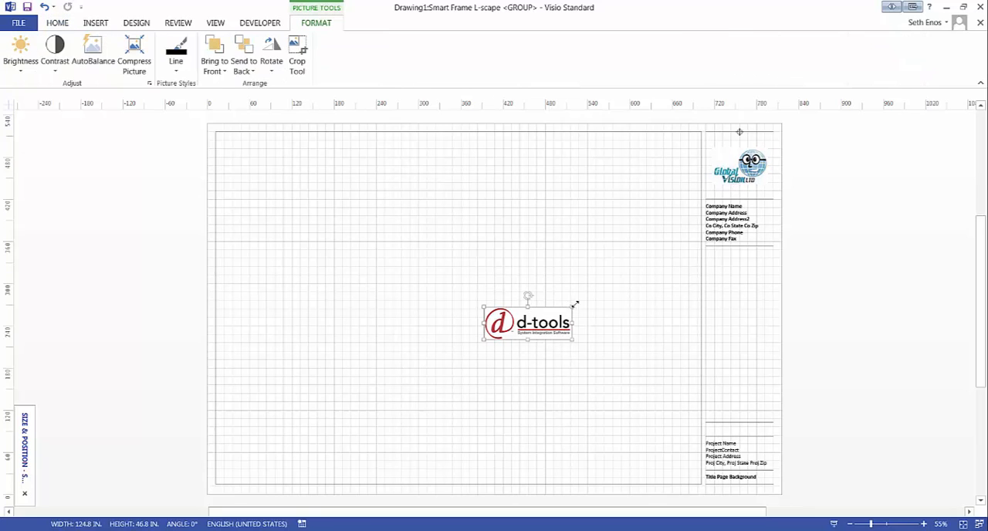
left_click_drag(575, 303, 622, 294)
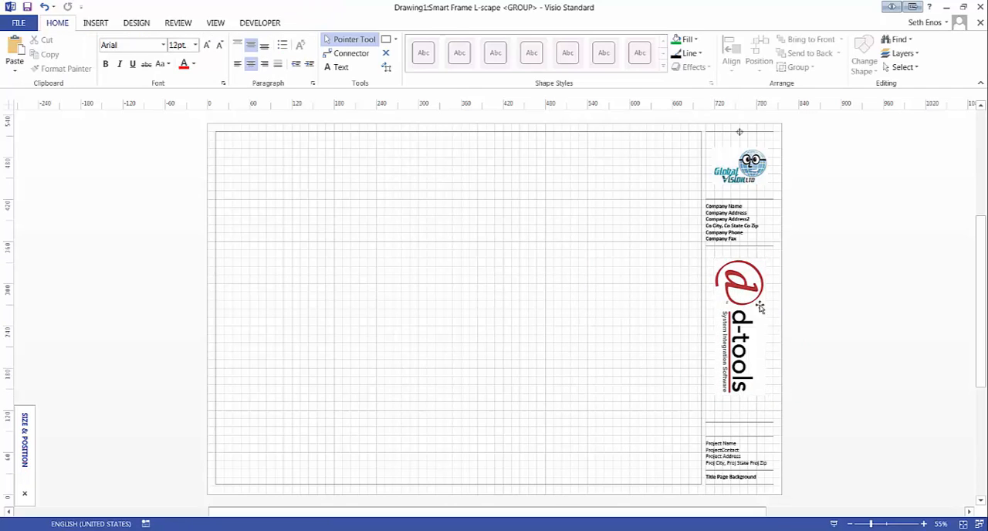
mouse_move(768, 376)
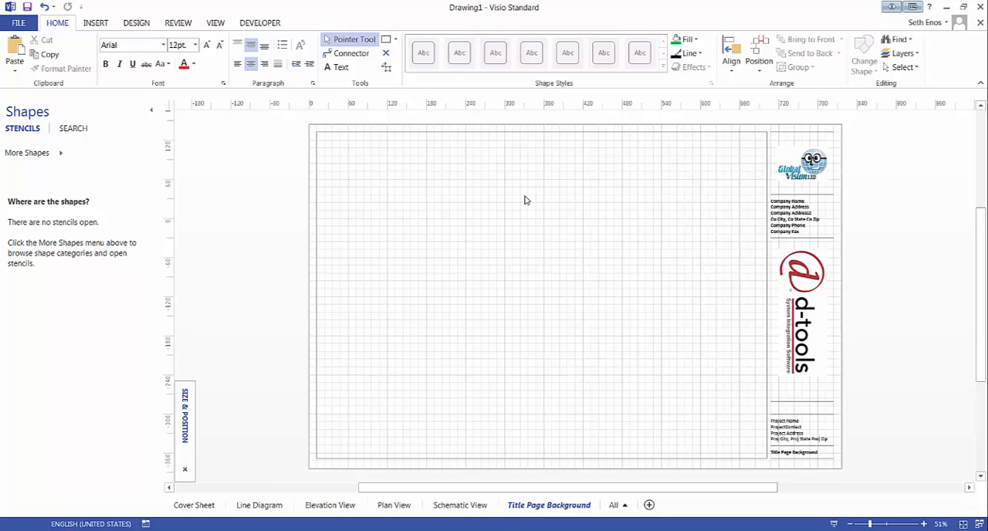
mouse_move(467, 17)
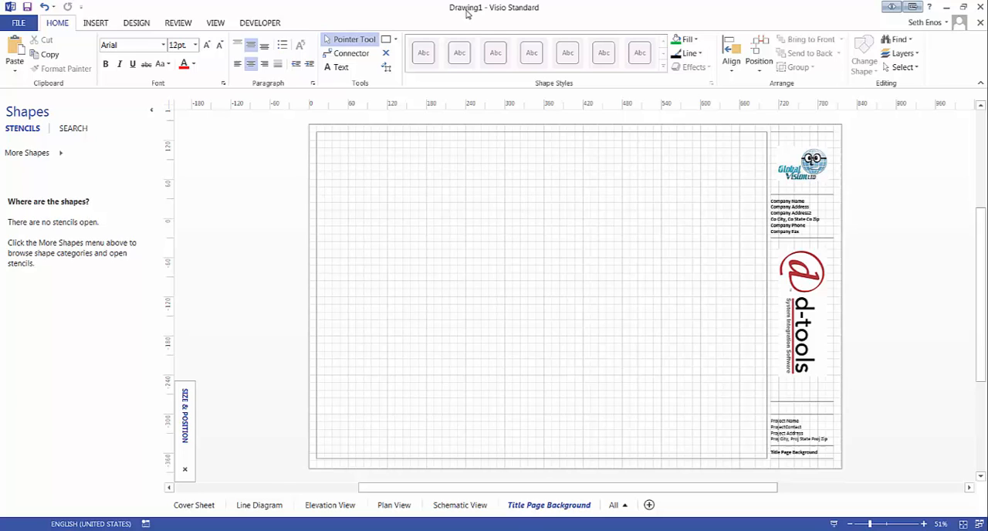
mouse_move(444, 194)
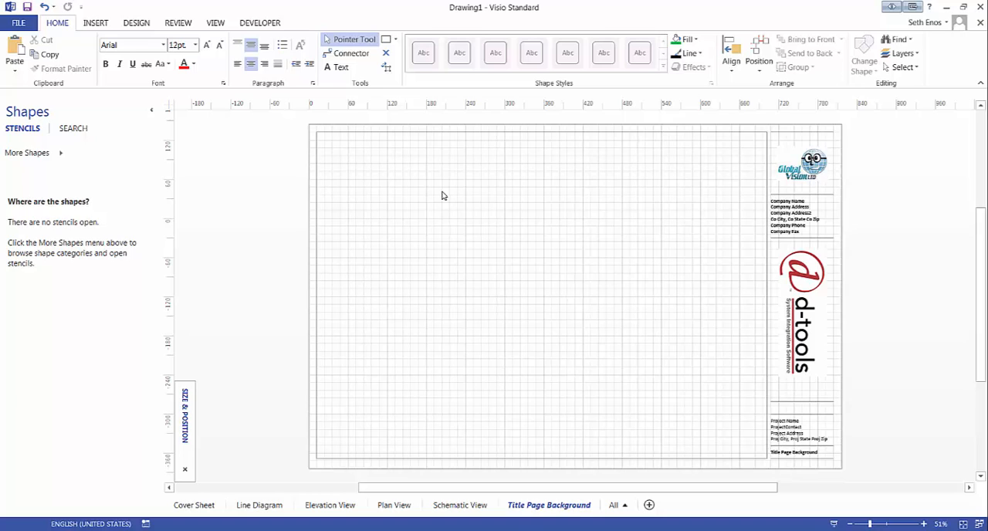
mouse_move(440, 237)
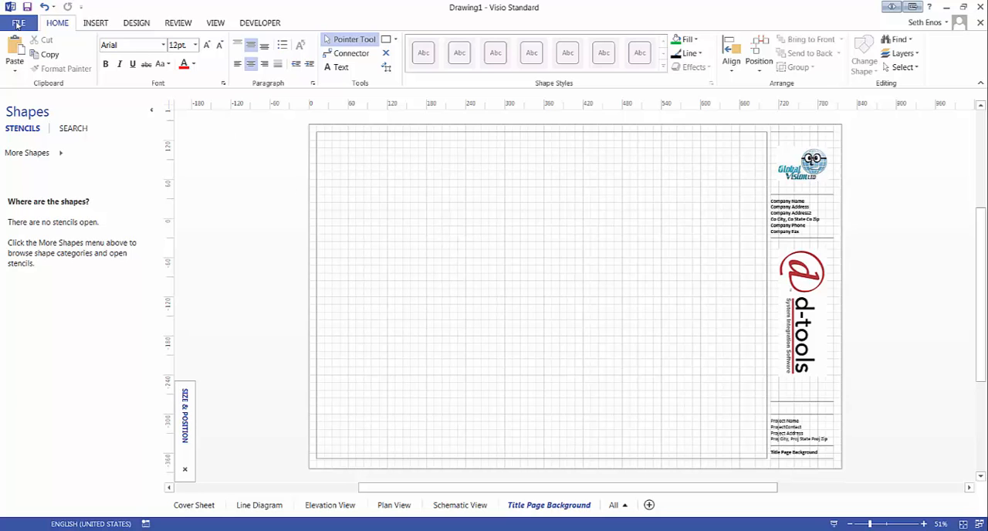
- Browse this computer to C:\ProgramData\D-Tools\SIX\Templates as the save location
left_click(29, 19)
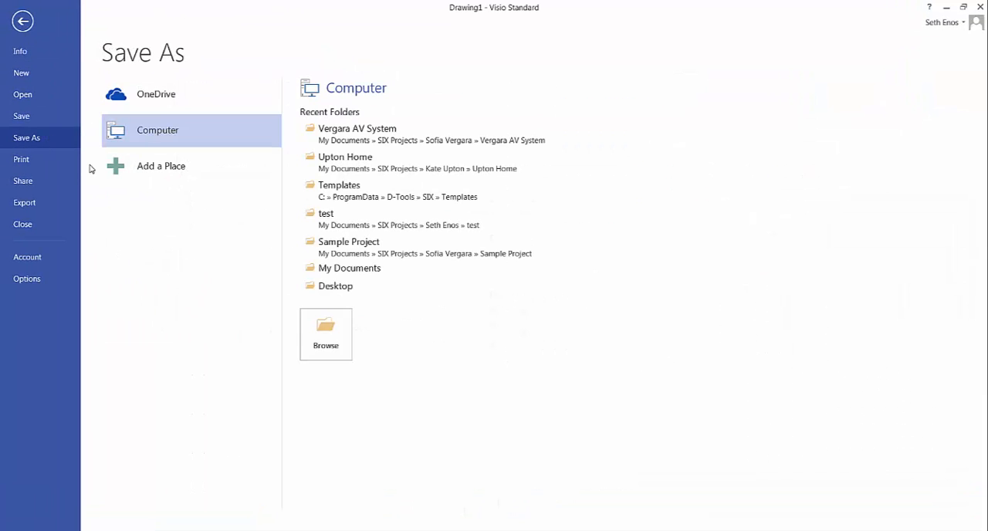
left_click(326, 334)
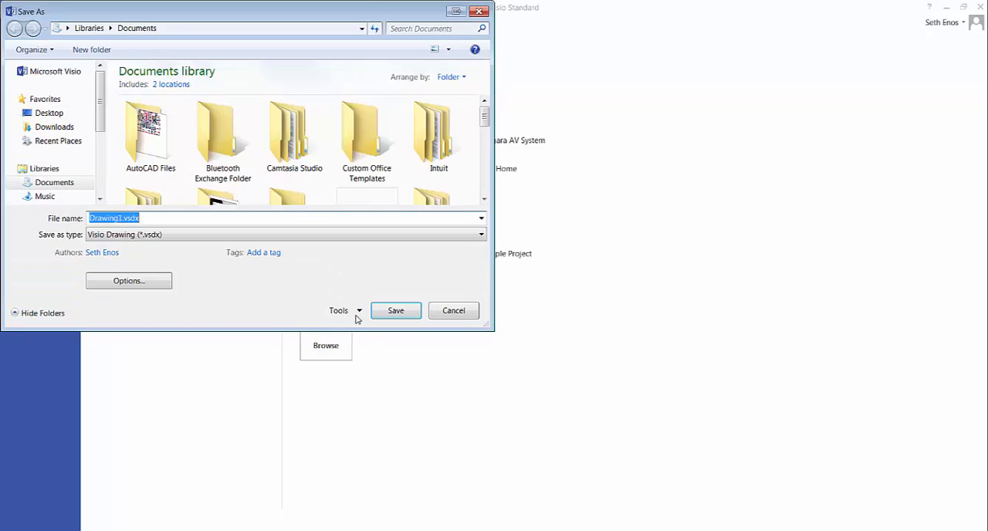
scroll("down", 3)
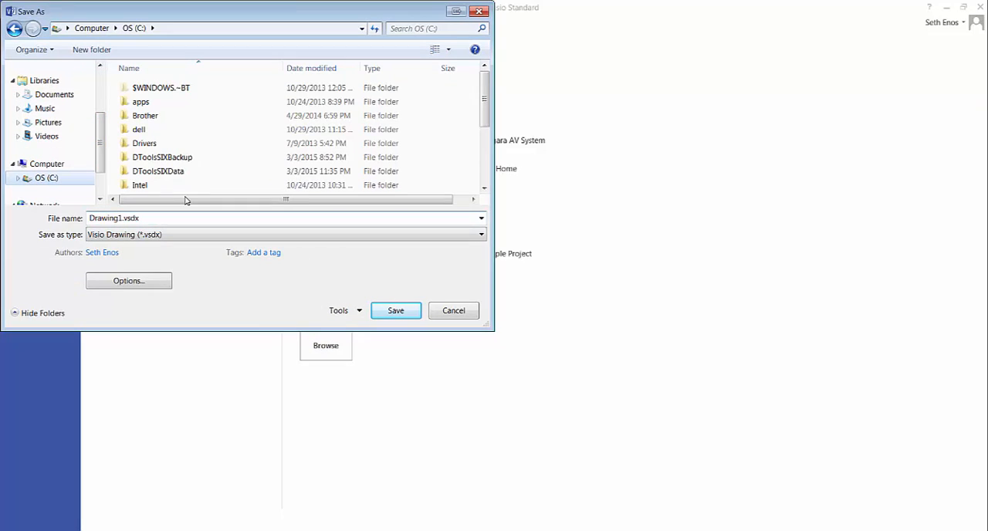
scroll("down", 3)
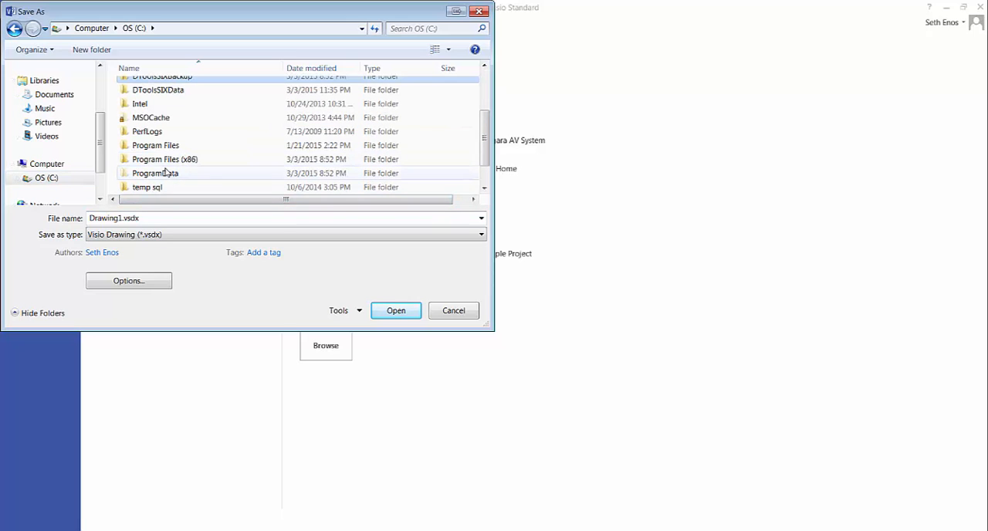
double_click(156, 173)
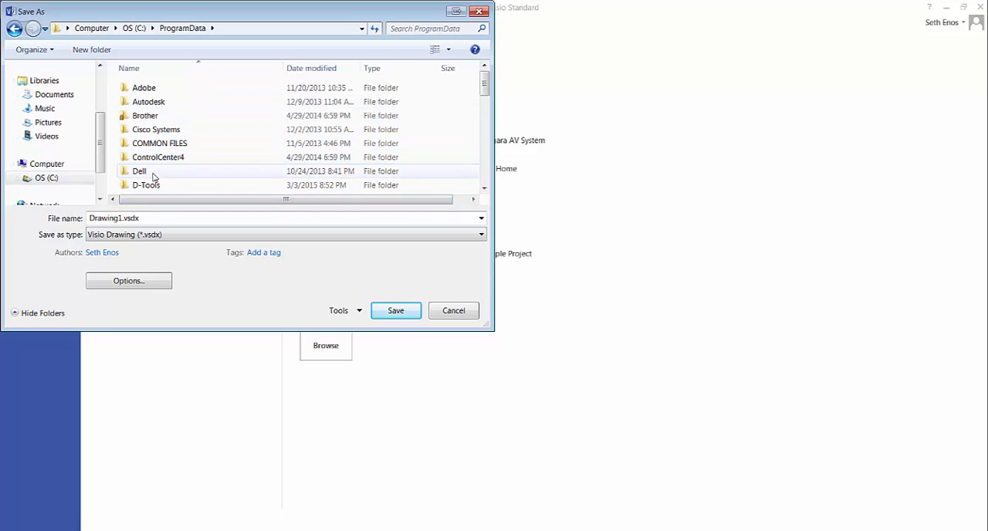
double_click(145, 185)
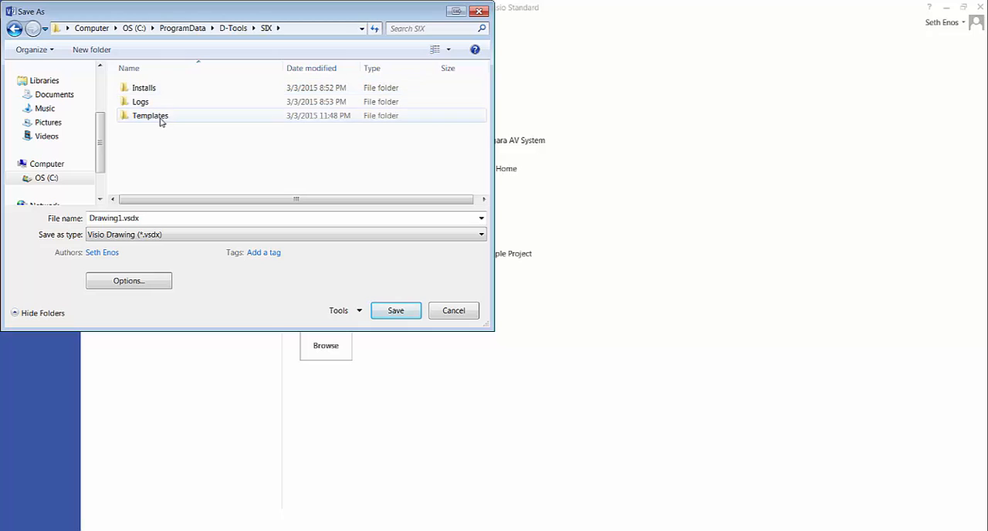
double_click(149, 115)
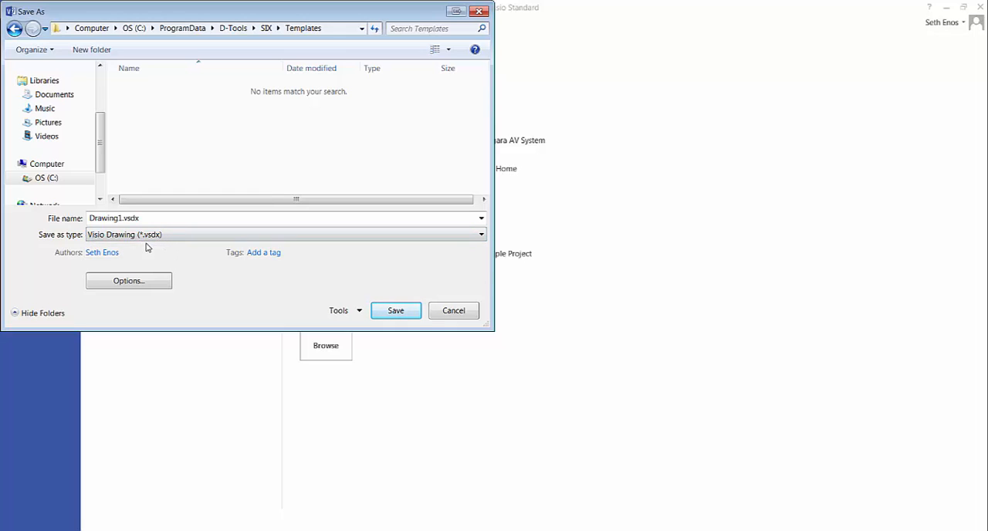
mouse_move(161, 247)
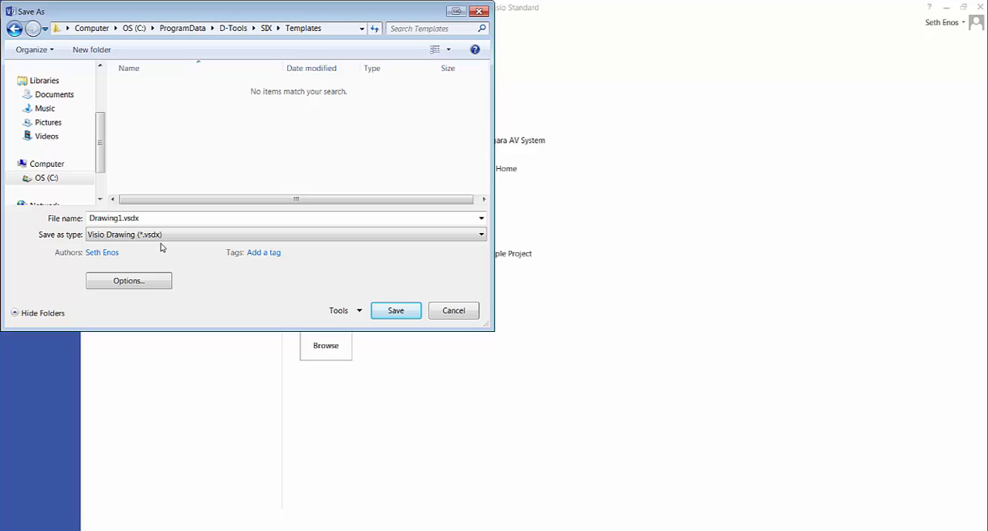
mouse_move(152, 246)
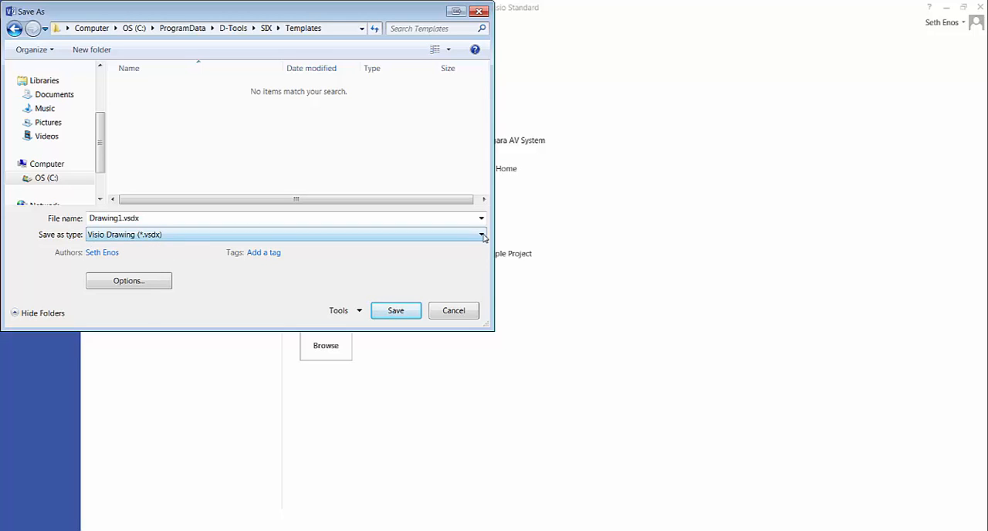
- Save as Visio 2003-2010 Template 'Custom 17 x 11.vst', replacing the existing file
left_click(481, 234)
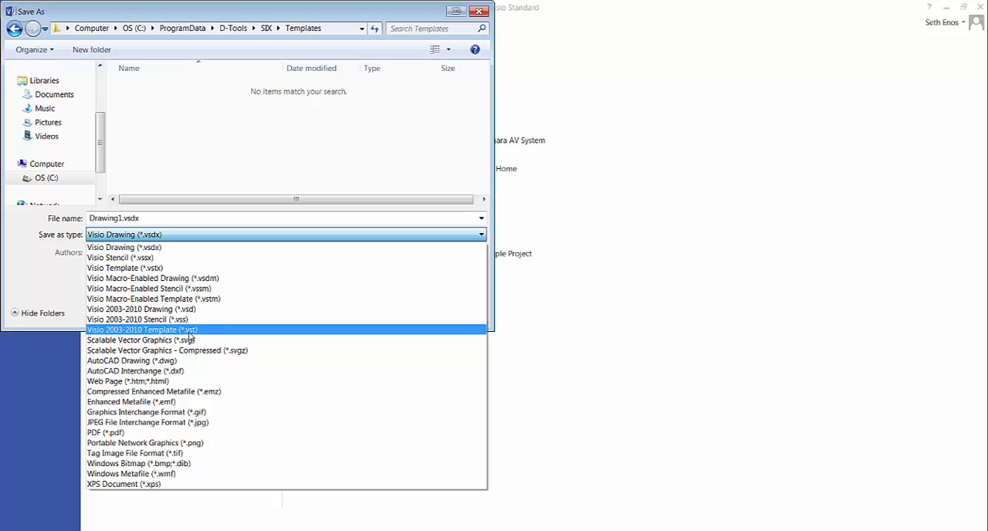
left_click(141, 330)
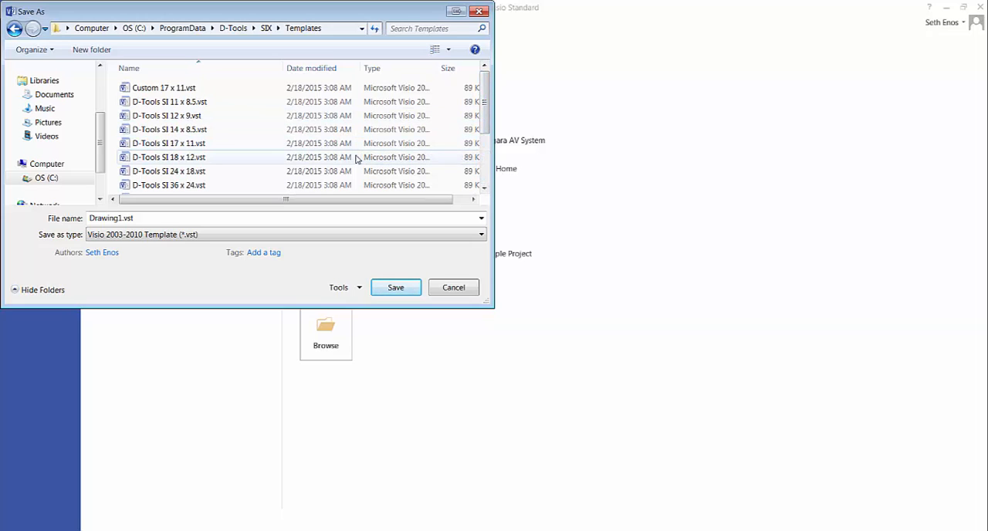
left_click(161, 87)
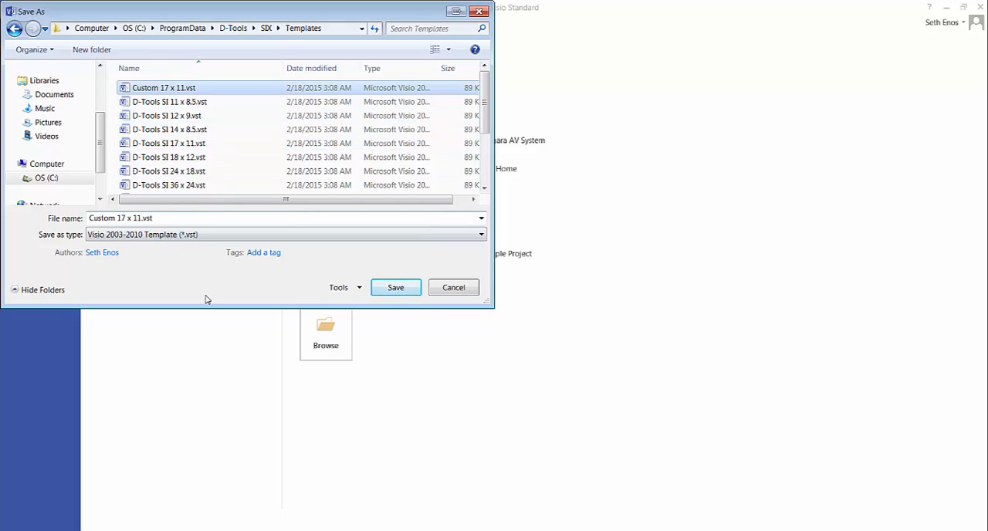
left_click(396, 287)
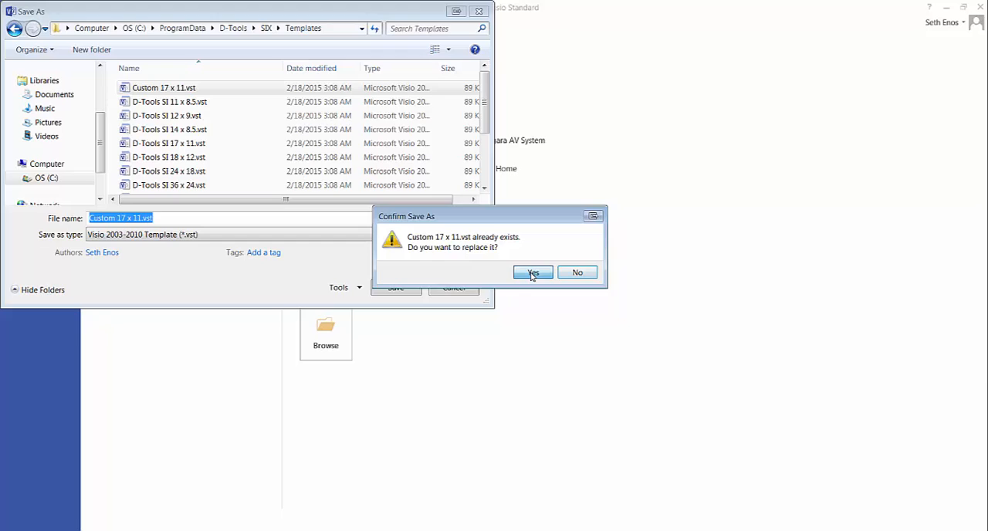
left_click(533, 272)
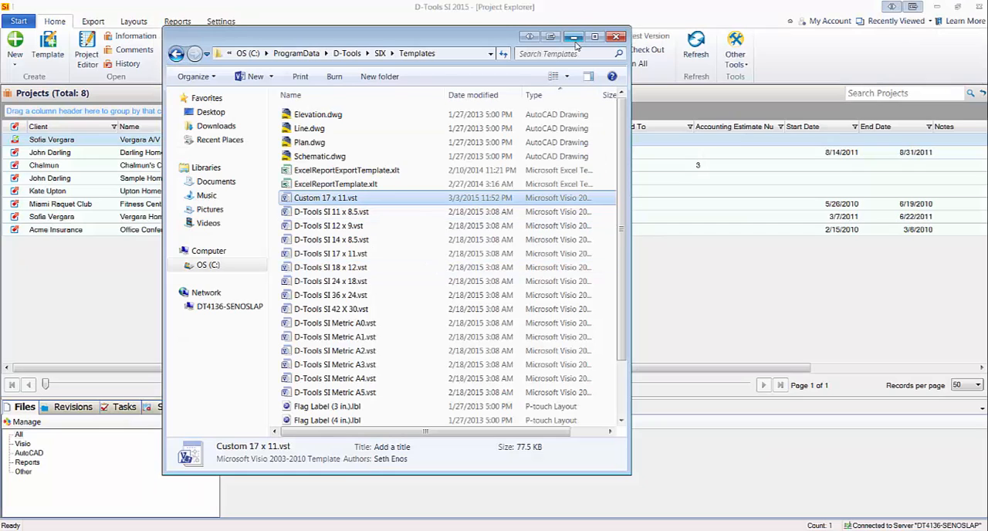
- Minimize the Templates folder window and show D-Tools SI's Visio drawing menu
left_click(613, 36)
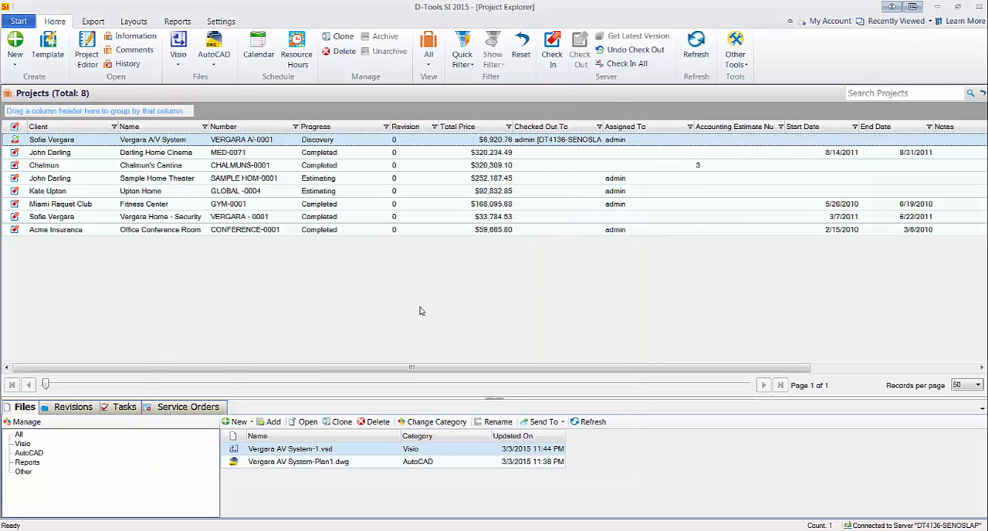
mouse_move(198, 160)
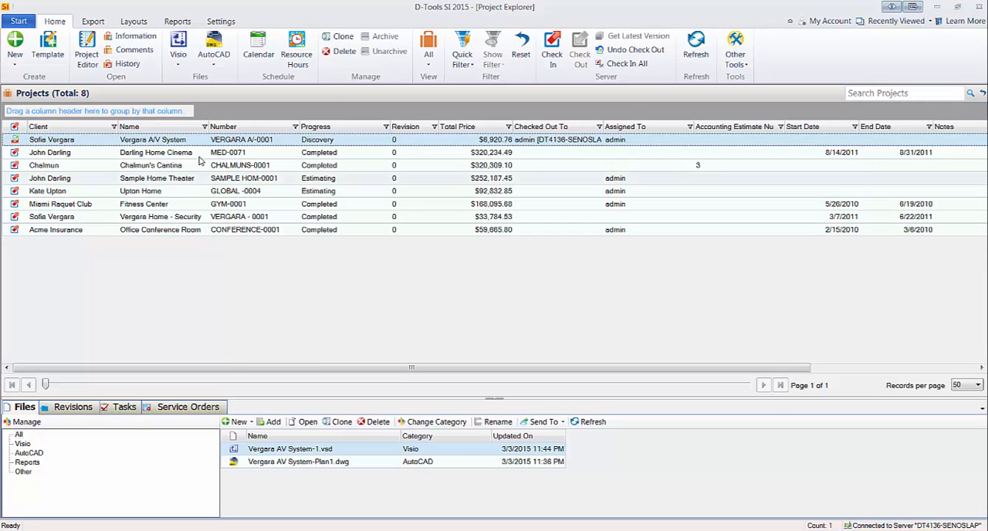
left_click(180, 44)
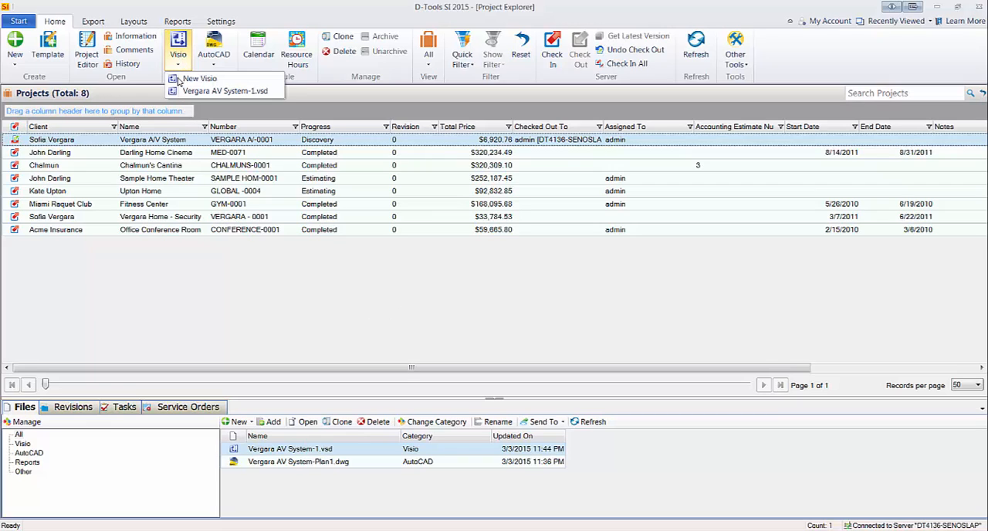
- Create a new Visio drawing from Custom 17 x 11.vst with company logo population turned off
left_click(194, 81)
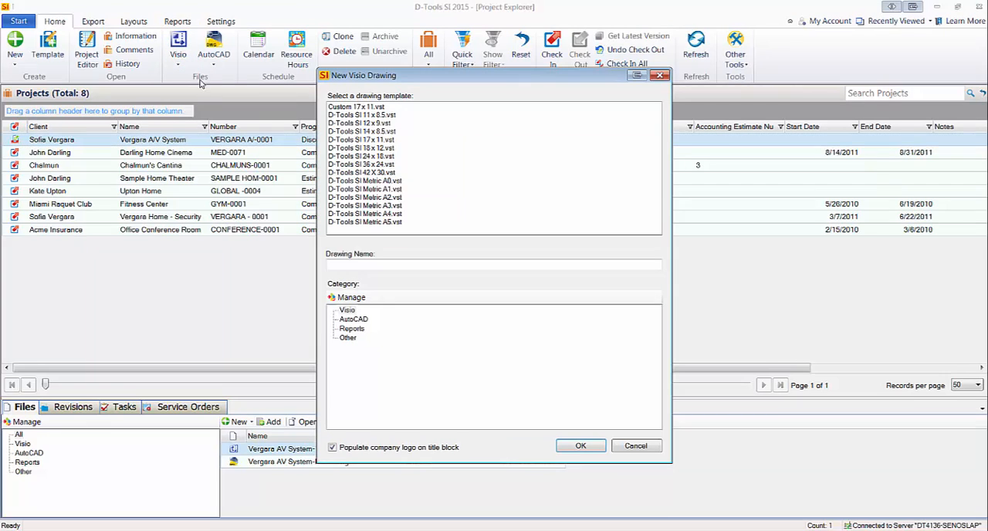
left_click(358, 107)
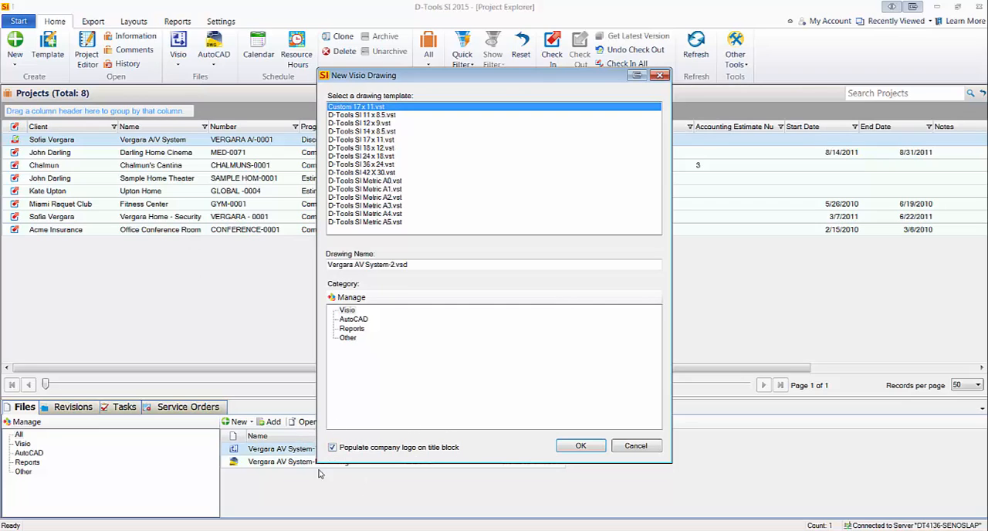
mouse_move(371, 464)
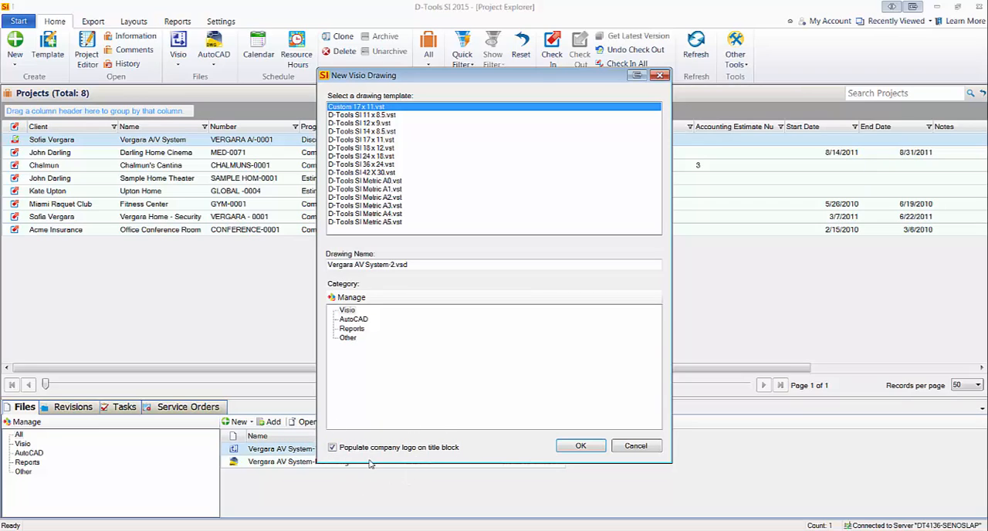
mouse_move(351, 477)
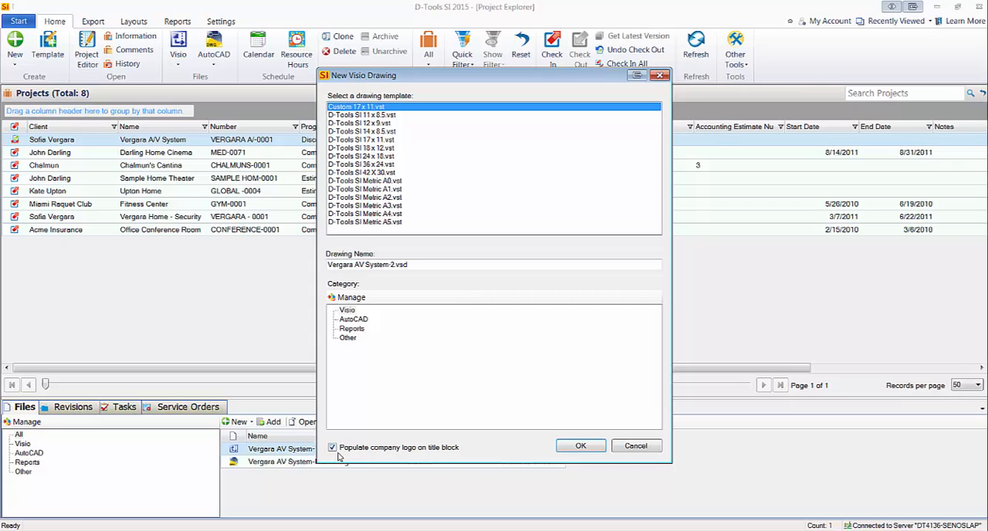
left_click(333, 447)
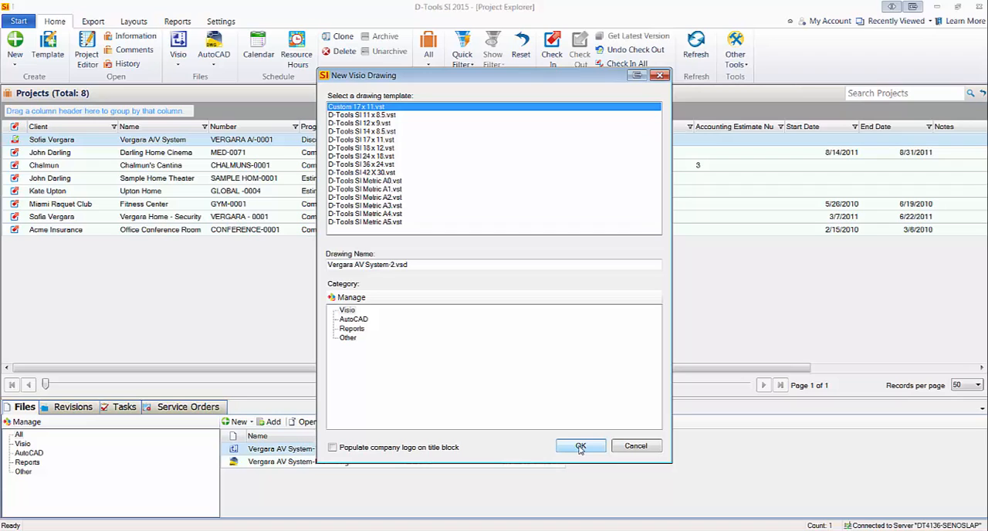
left_click(580, 446)
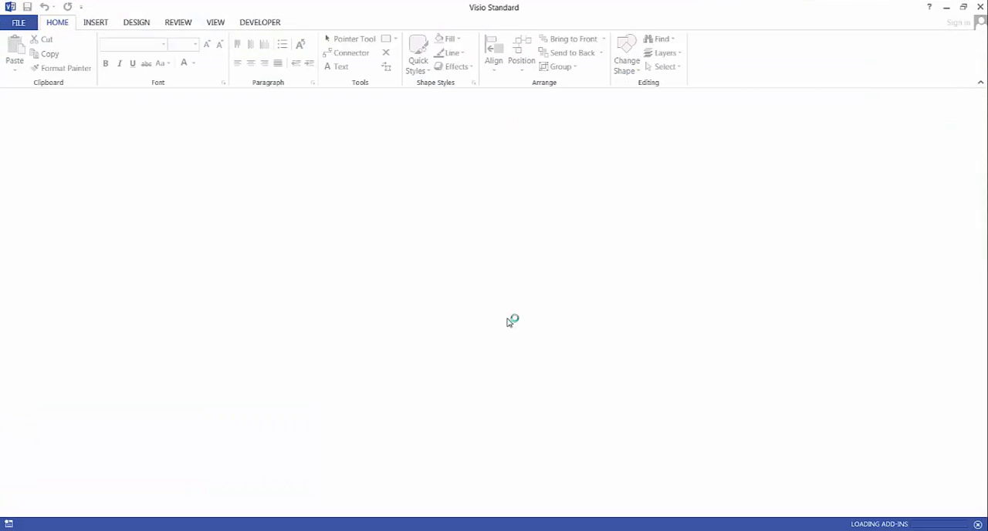